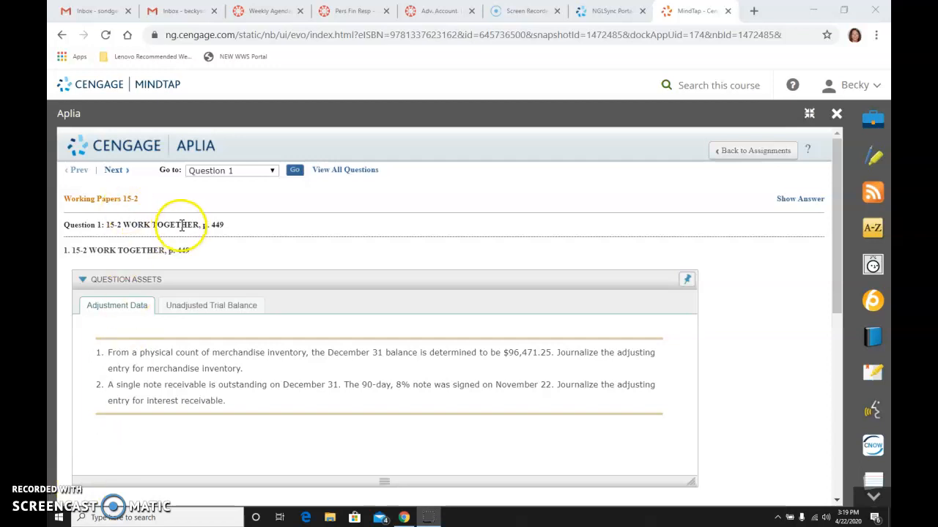
mouse_move(103, 225)
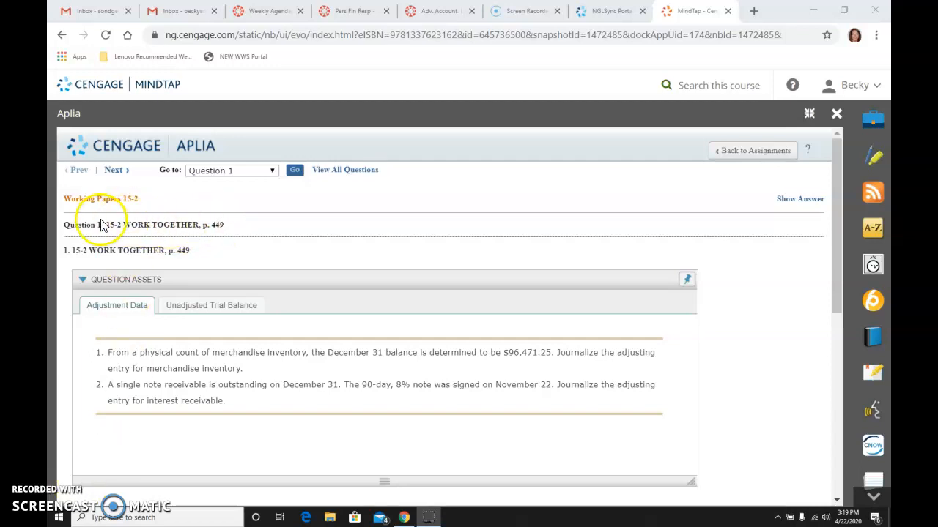
mouse_move(271, 344)
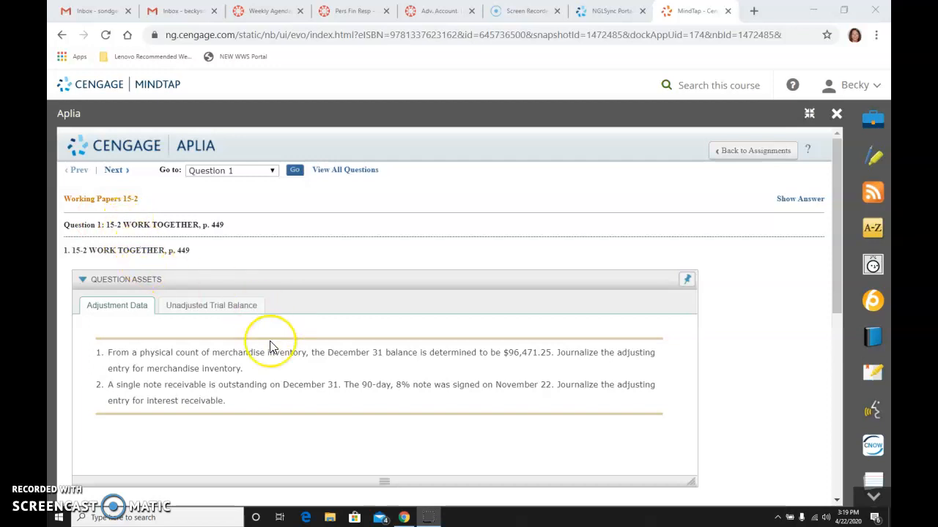
Review the unadjusted trial balance and the adjustment data for inventory and the note receivable
scroll("down", 3)
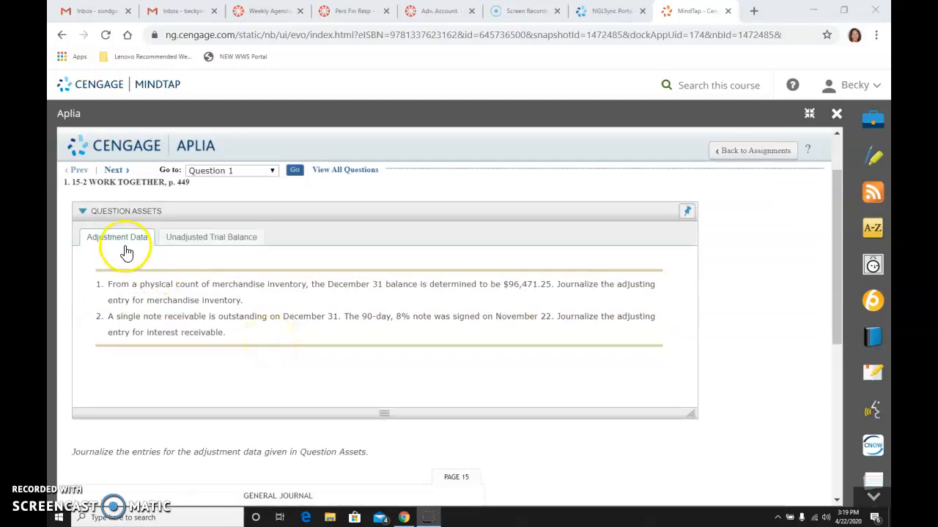
left_click(211, 237)
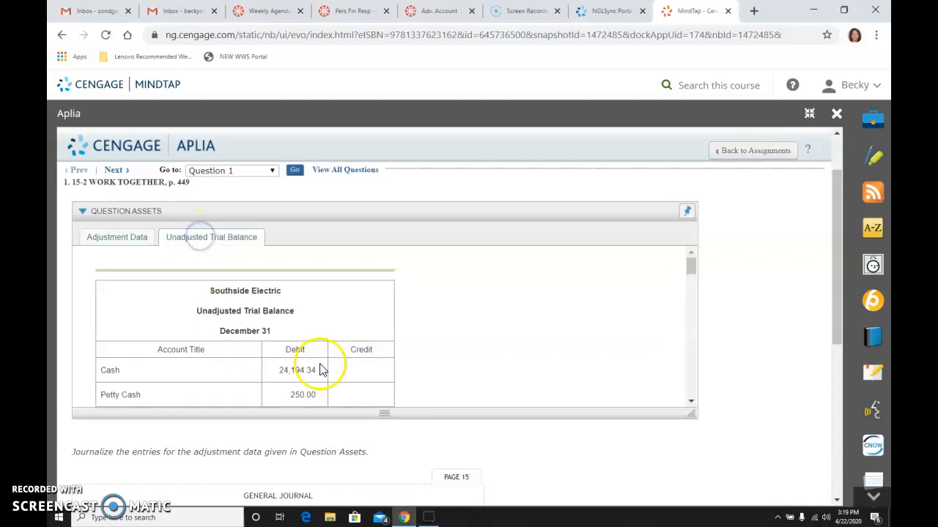
scroll("down", 3)
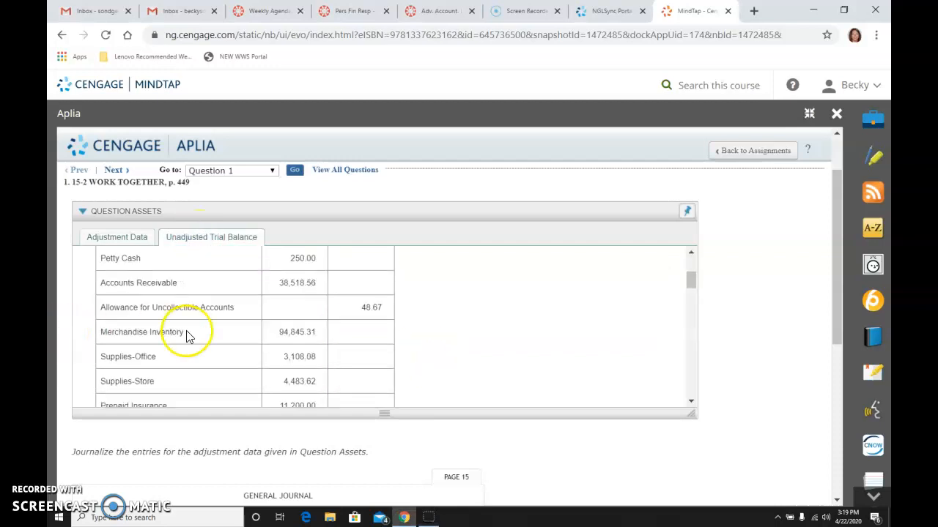
mouse_move(308, 330)
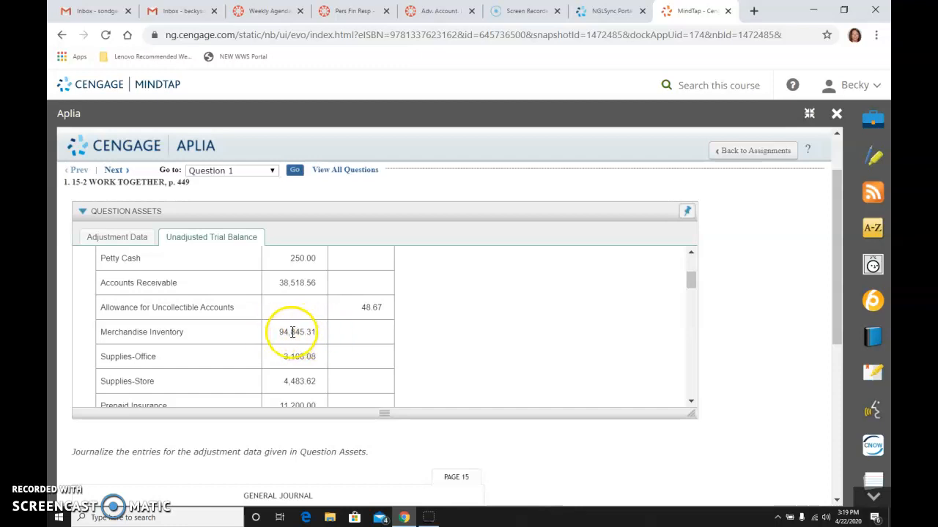
scroll("up", 3)
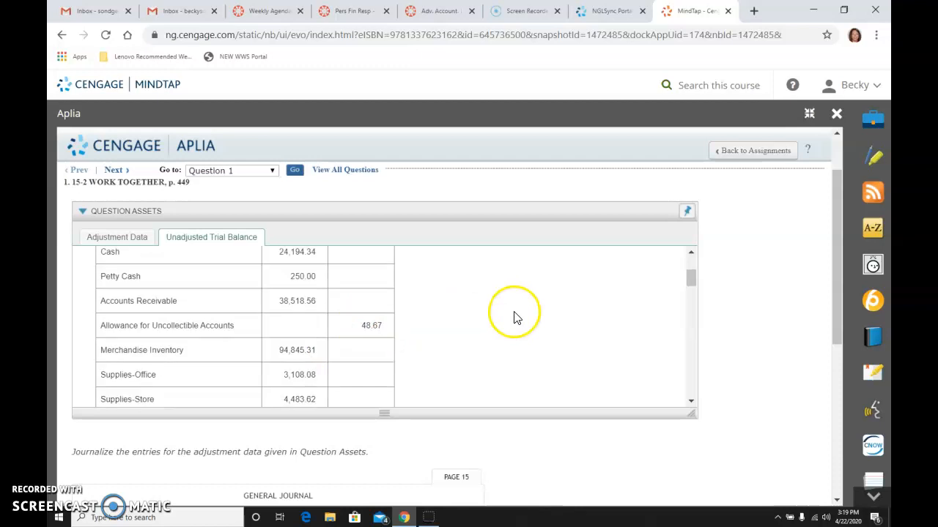
left_click(129, 237)
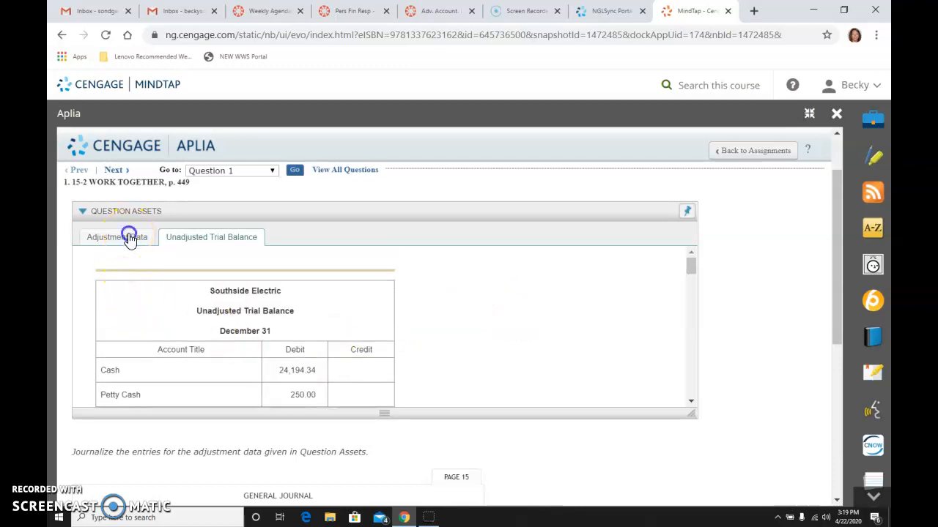
left_click(118, 237)
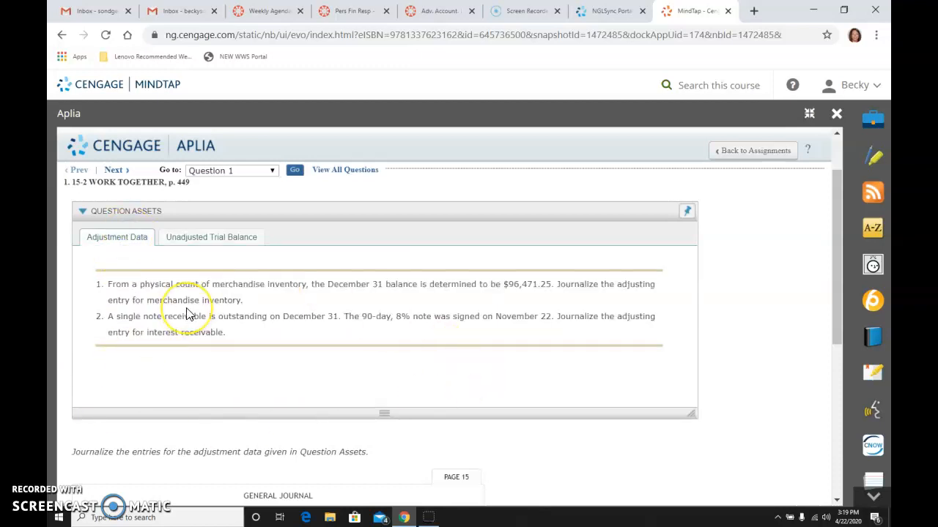
mouse_move(348, 285)
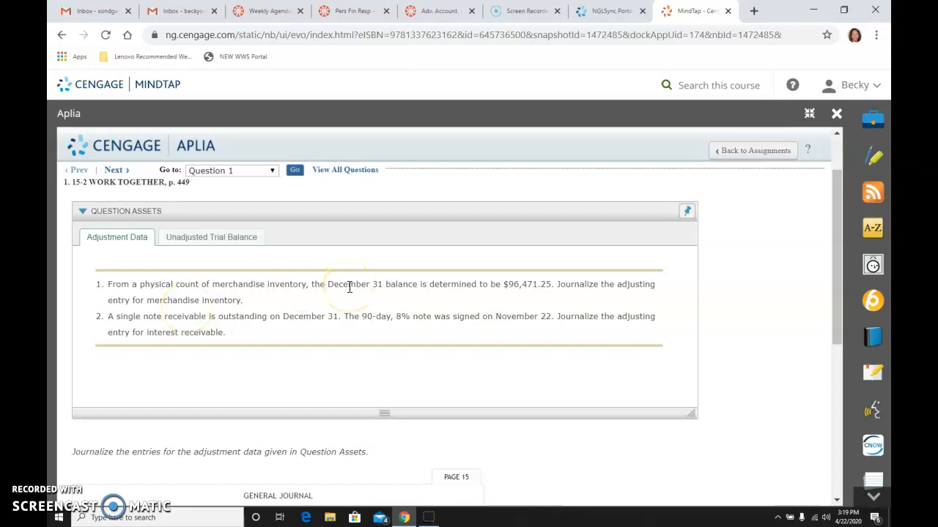
mouse_move(574, 287)
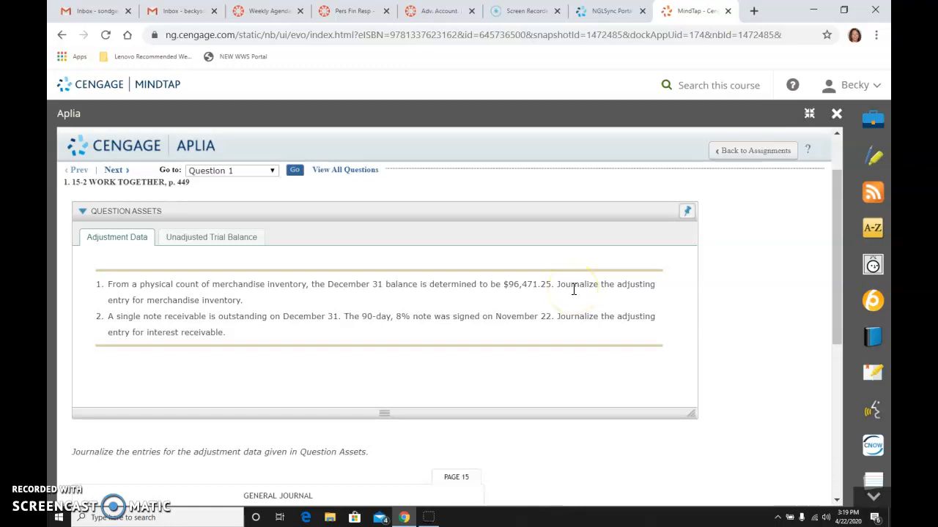
mouse_move(189, 240)
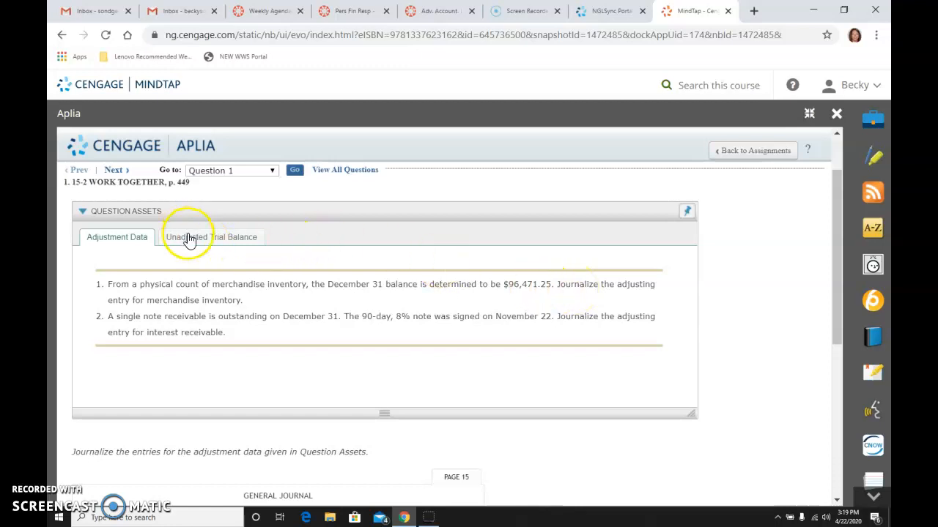
left_click(211, 237)
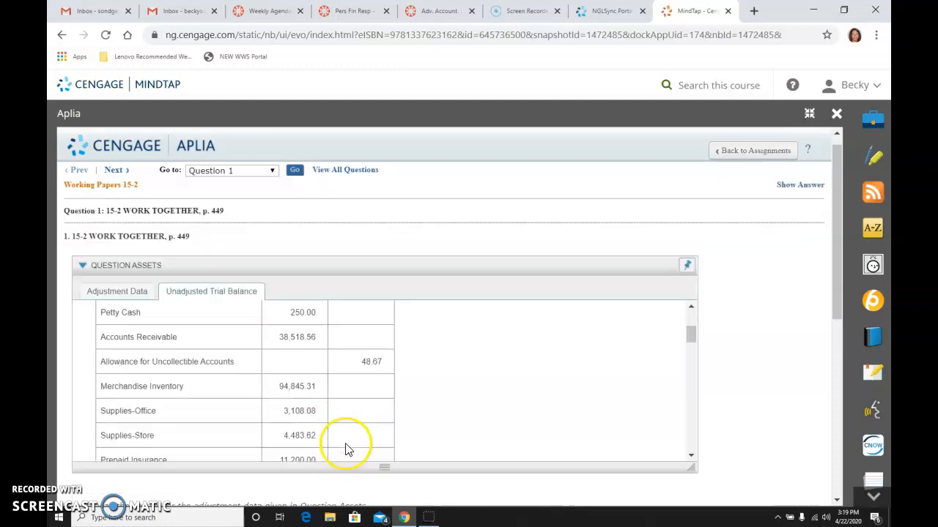
left_click(117, 291)
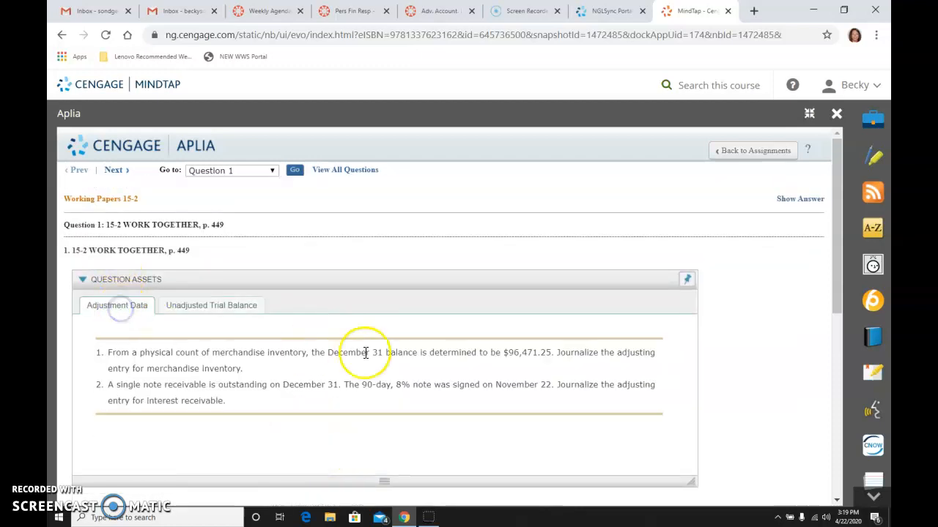
mouse_move(490, 431)
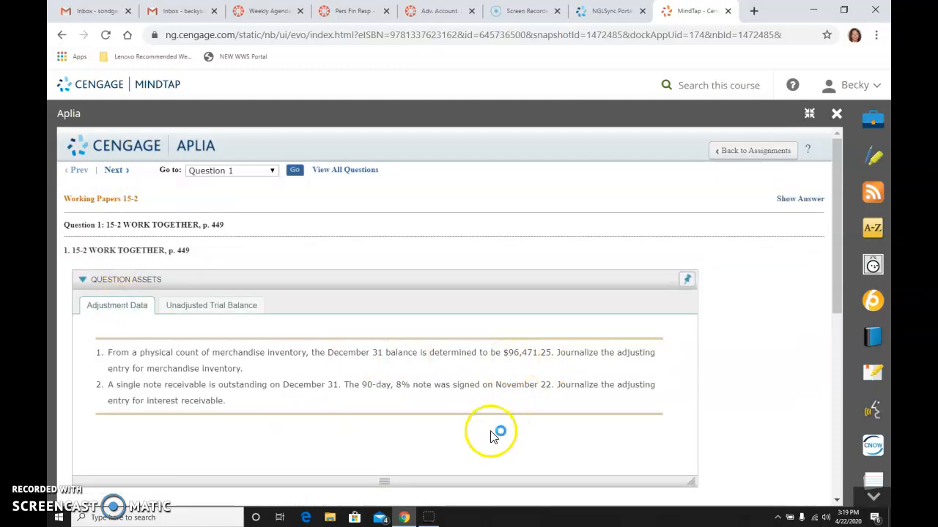
Start a December 31 entry on line 10 for Merchandise Inventory against Income Summary
scroll("down", 3)
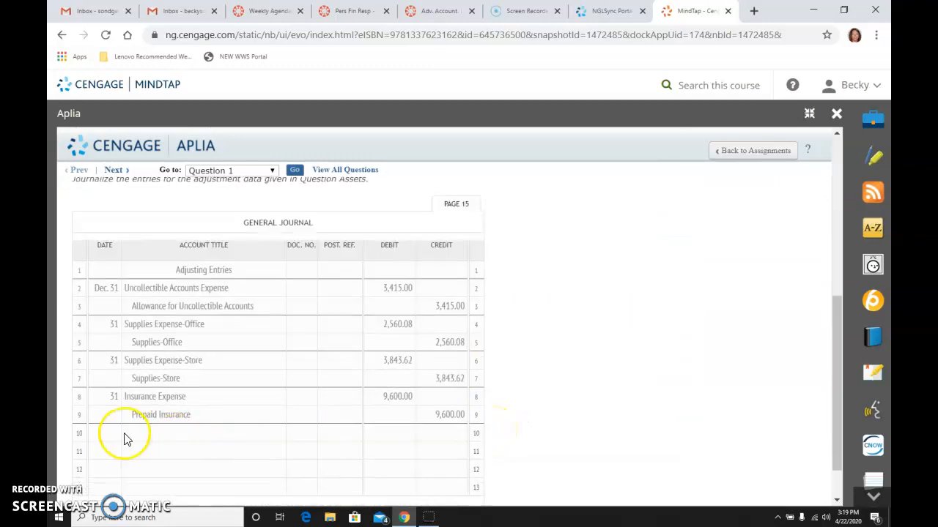
left_click(104, 434)
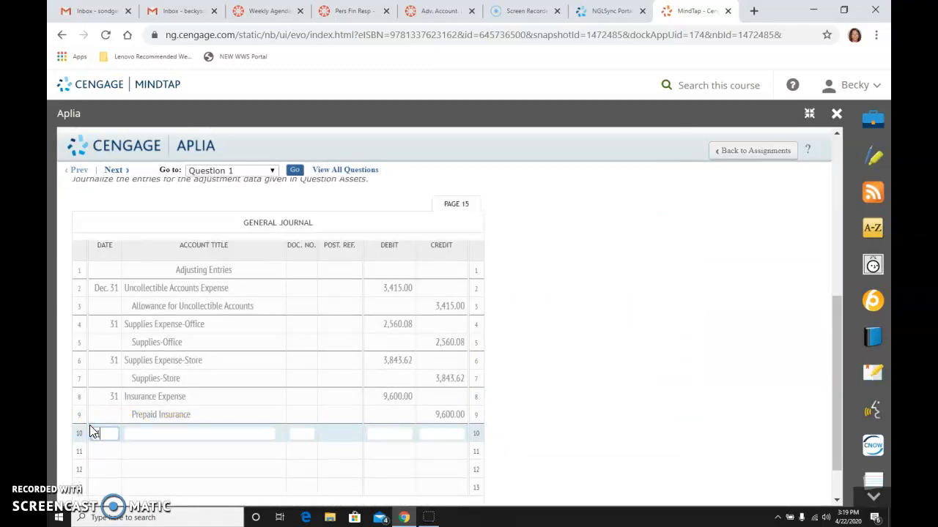
type("31")
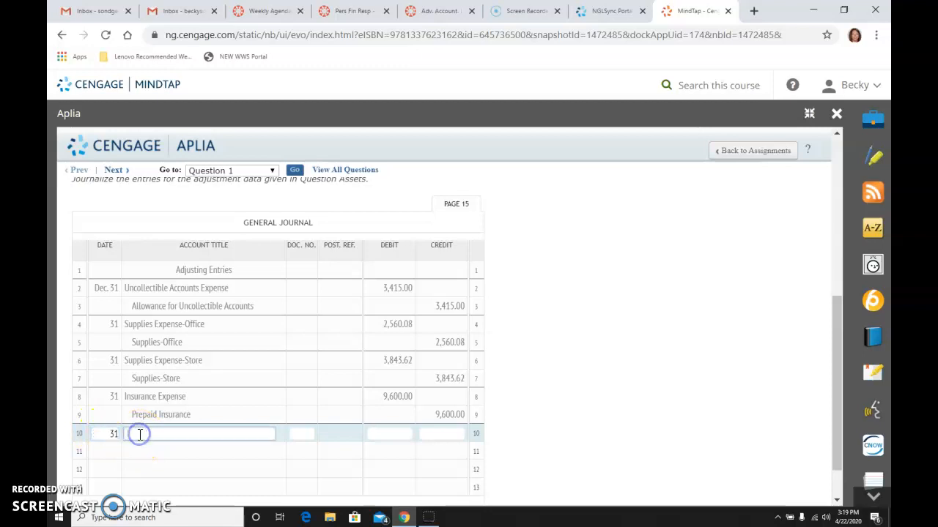
type("Merchandise Inv")
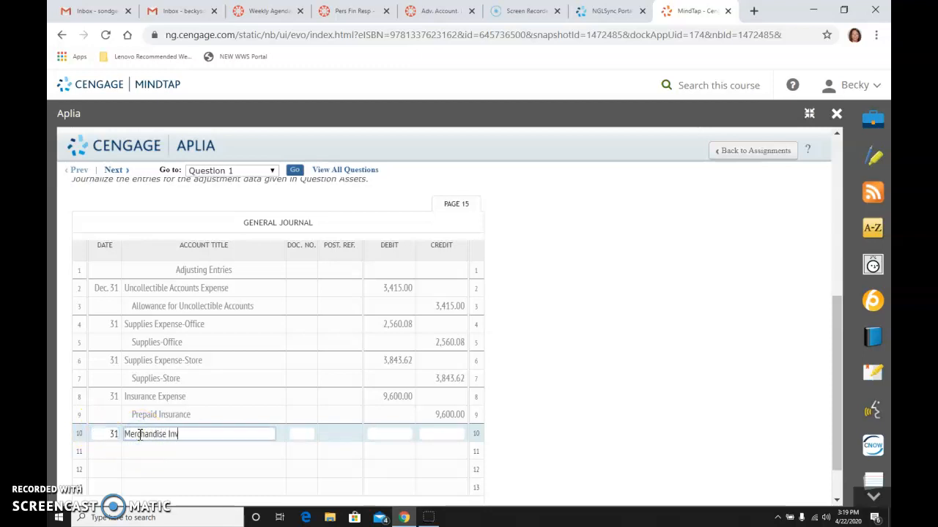
type("entory")
left_click(198, 452)
type("Income Su")
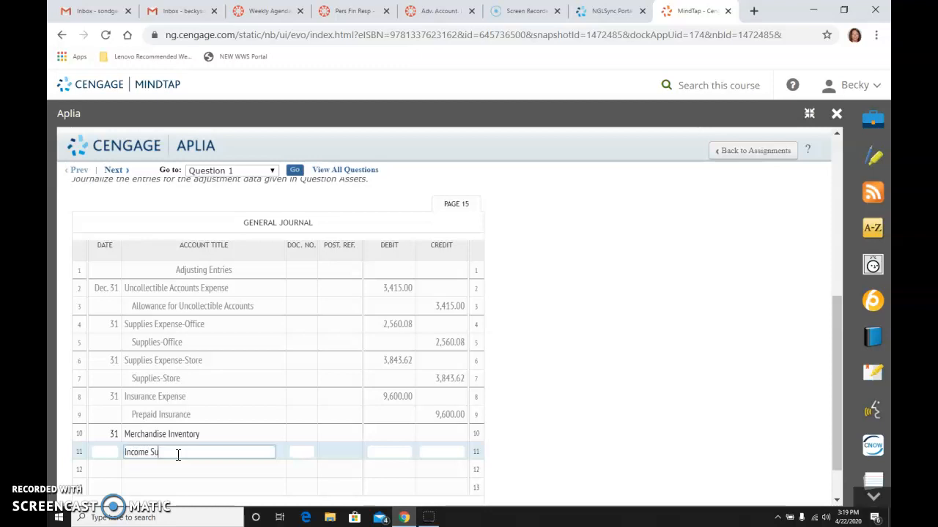
type("mmary")
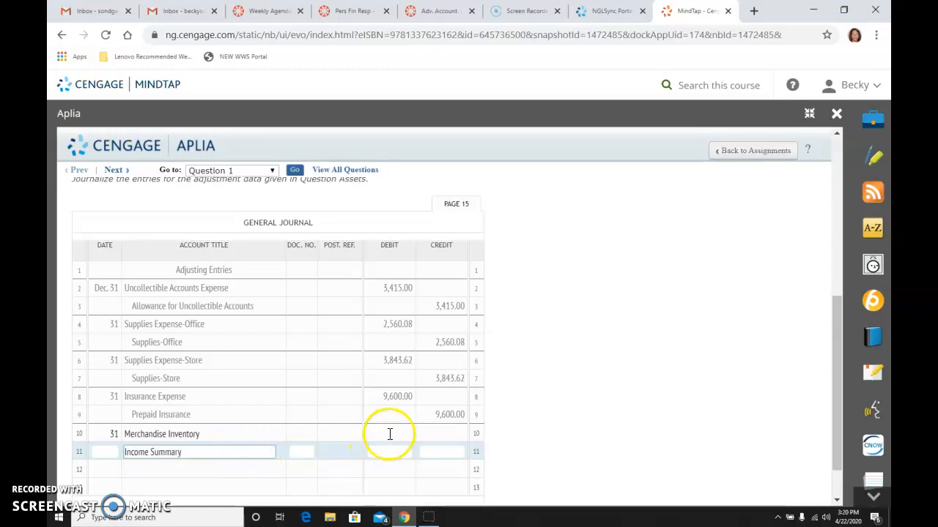
Enter the Merchandise Inventory debit amount of 1,625.94
left_click(390, 434)
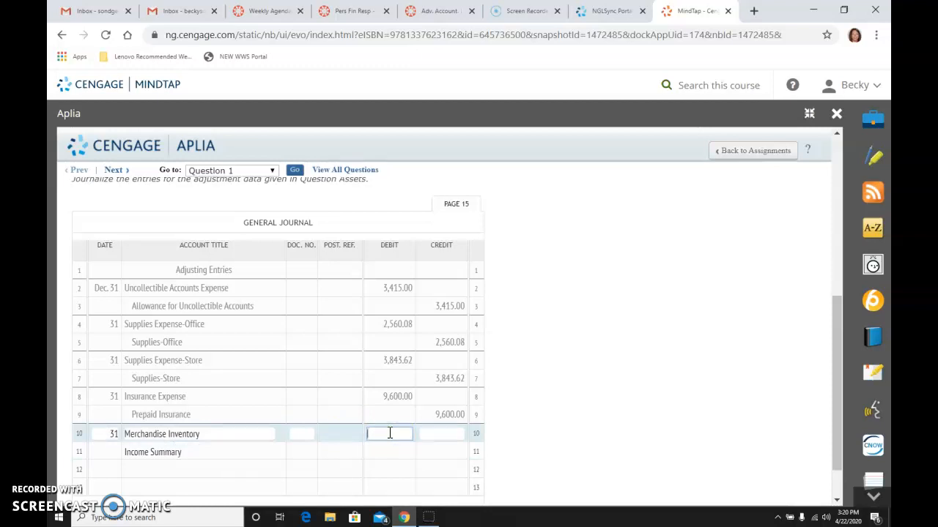
type("1")
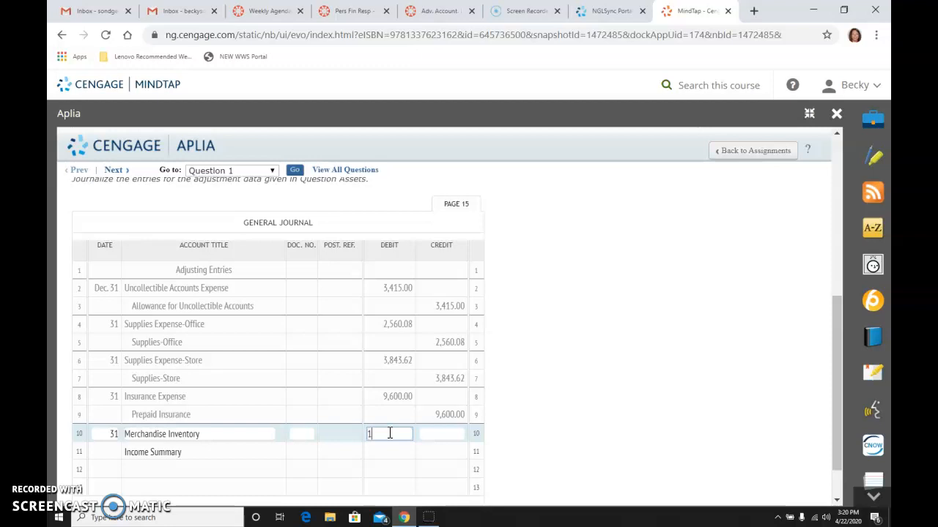
type("625.")
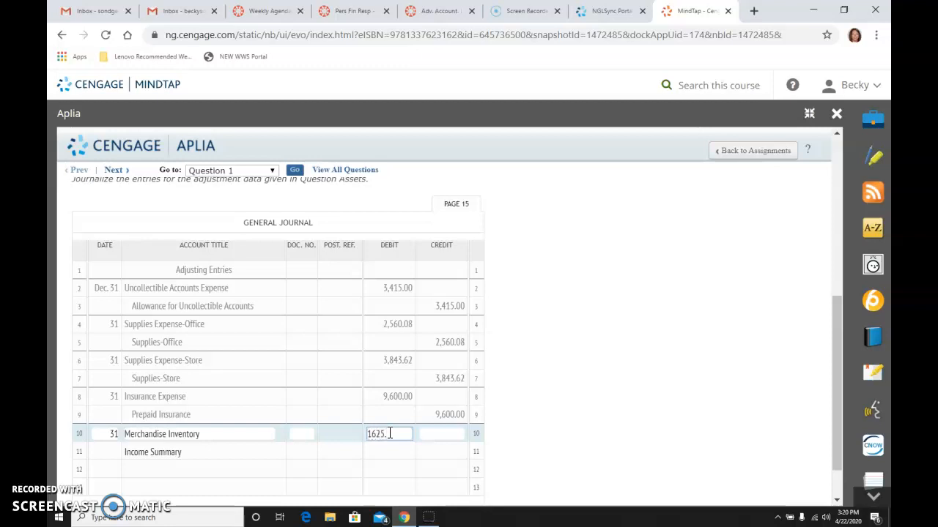
type("99")
left_click(441, 453)
type("1")
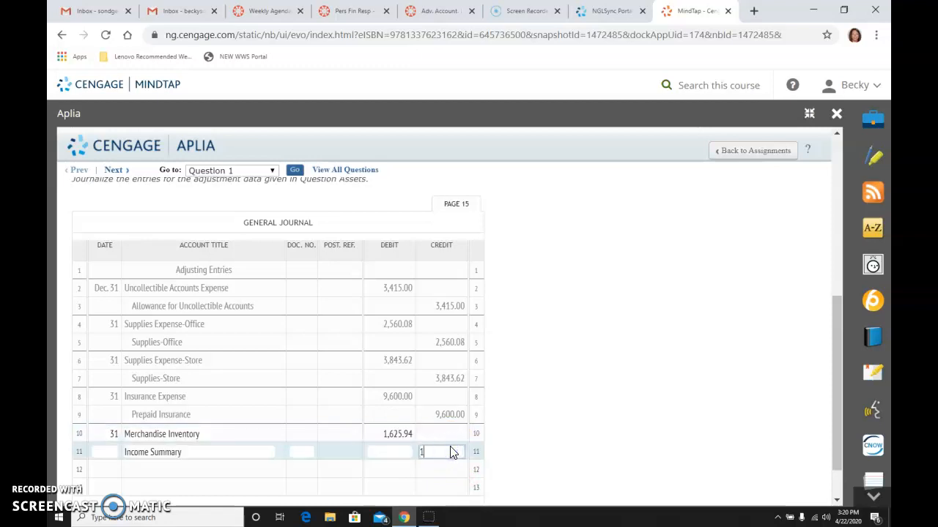
type("625.94")
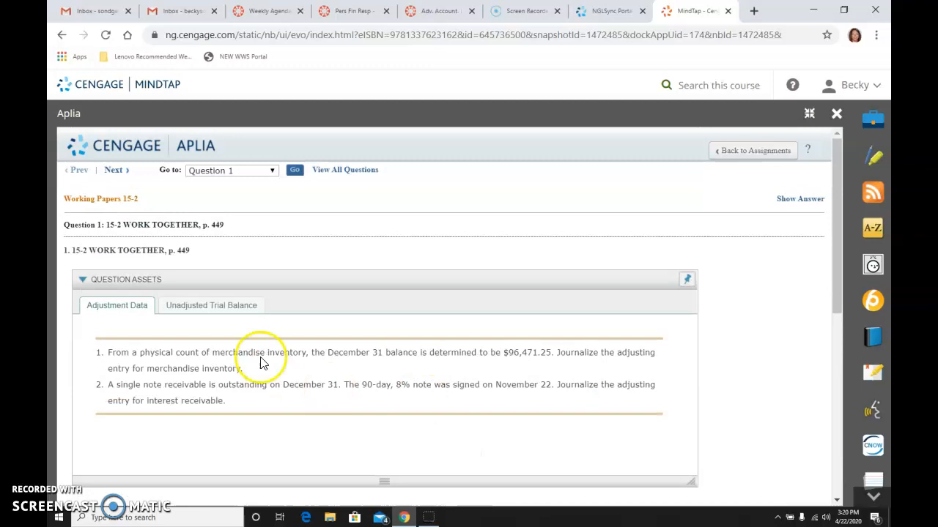
left_click(211, 306)
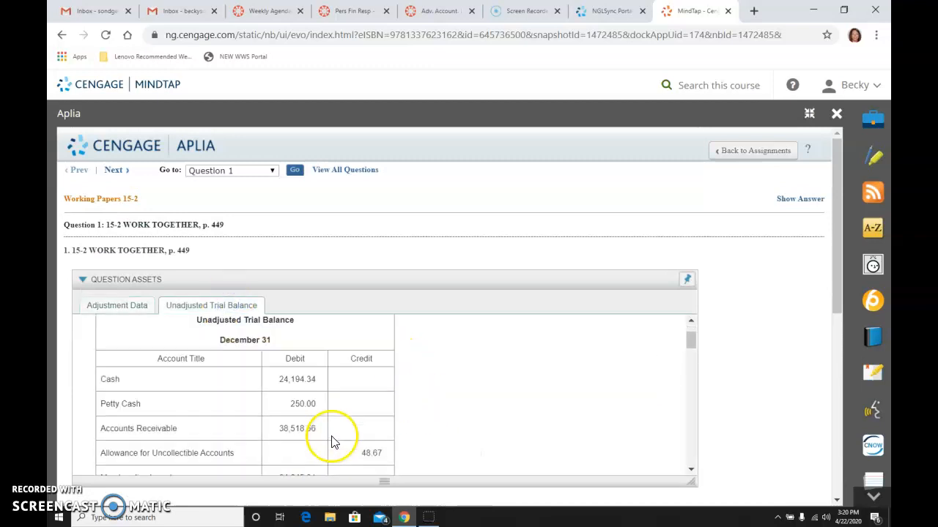
scroll("down", 3)
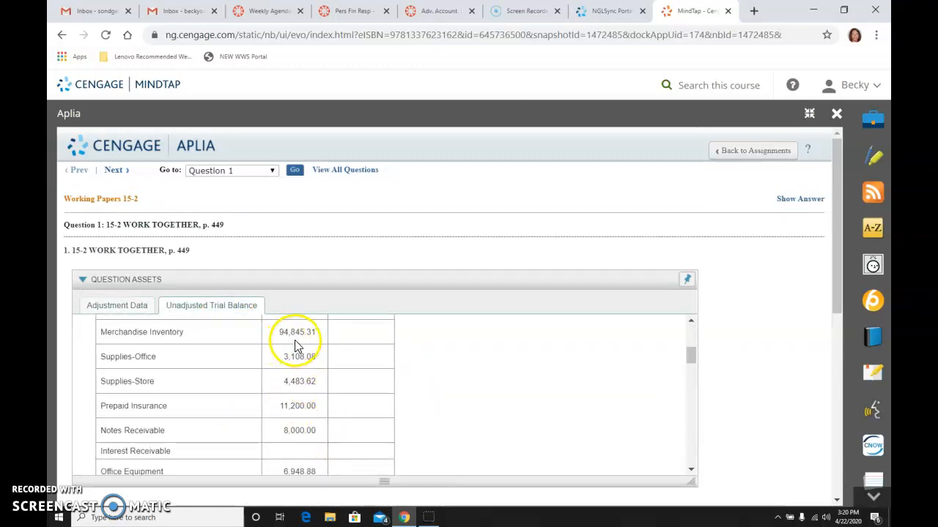
mouse_move(162, 328)
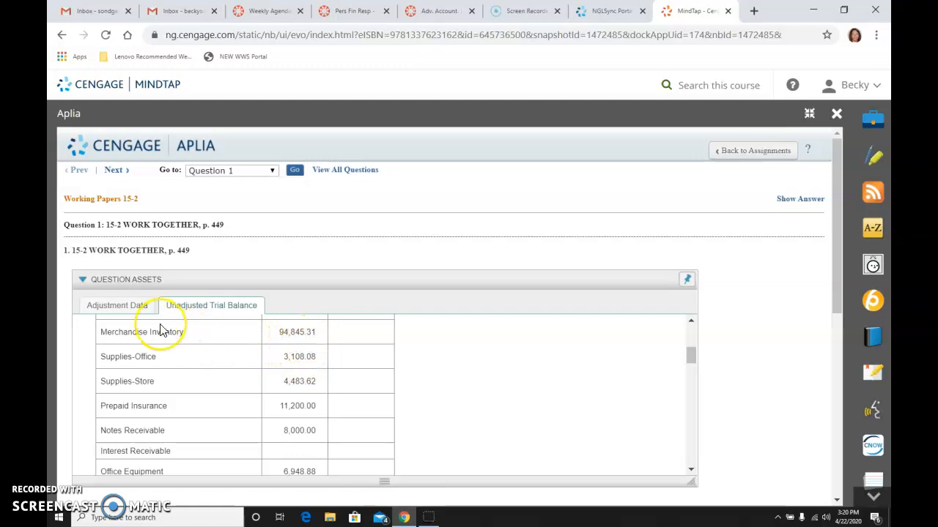
left_click(118, 304)
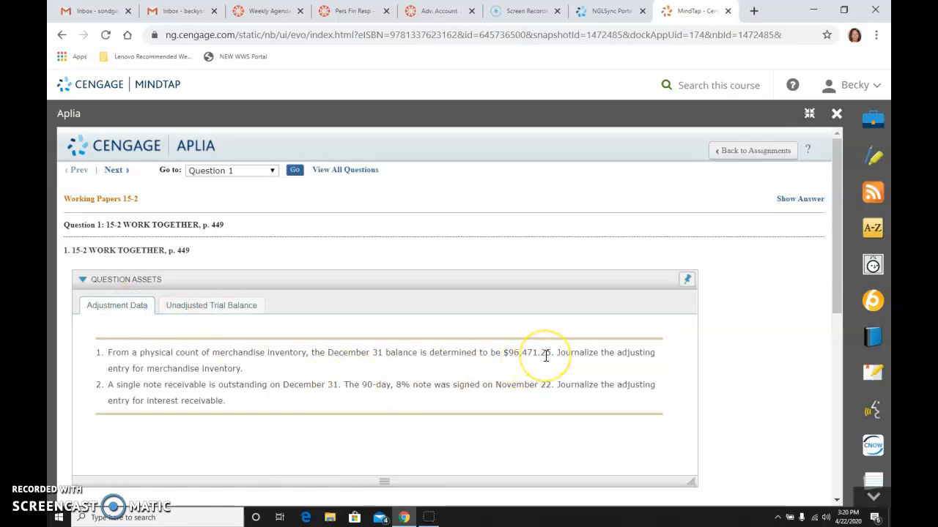
mouse_move(788, 388)
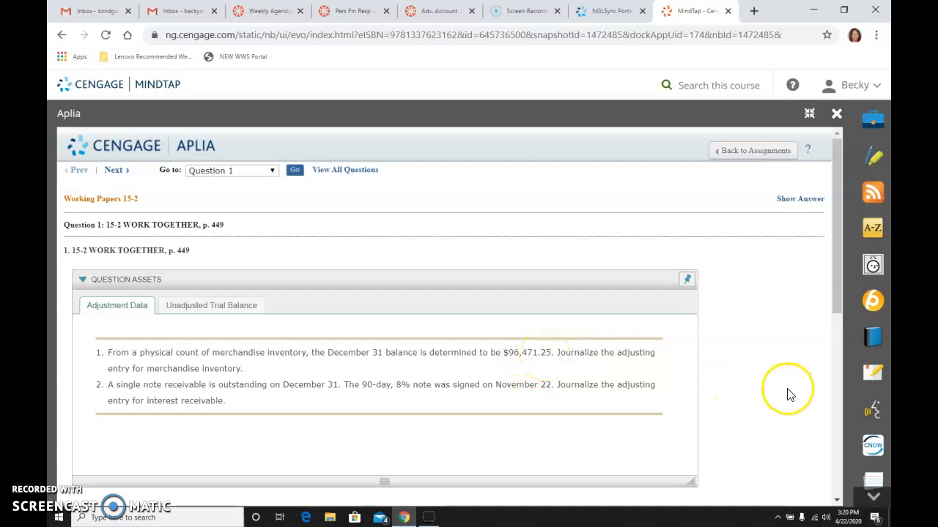
scroll("down", 3)
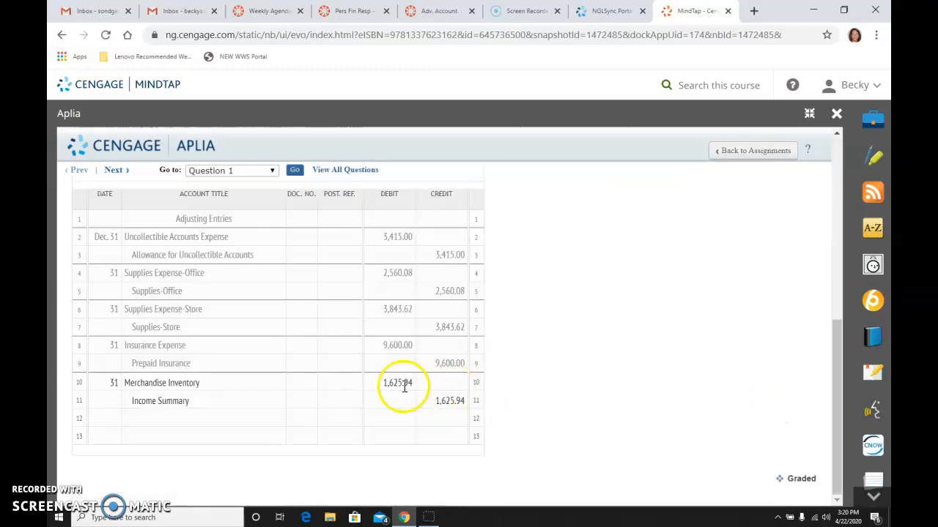
mouse_move(307, 454)
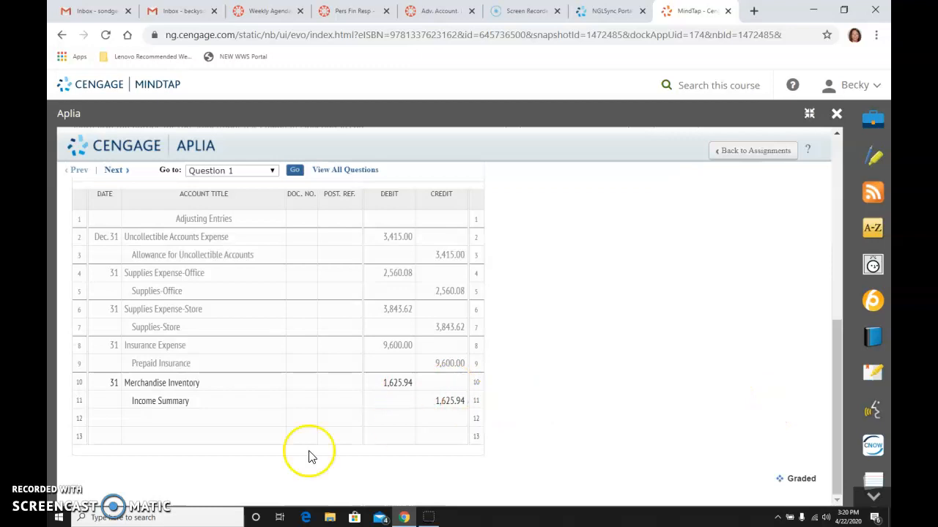
mouse_move(594, 350)
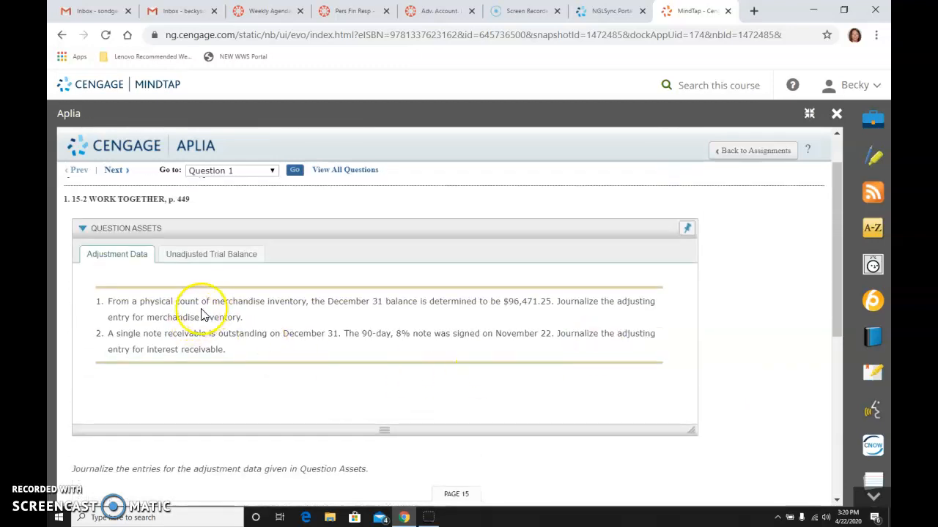
mouse_move(193, 303)
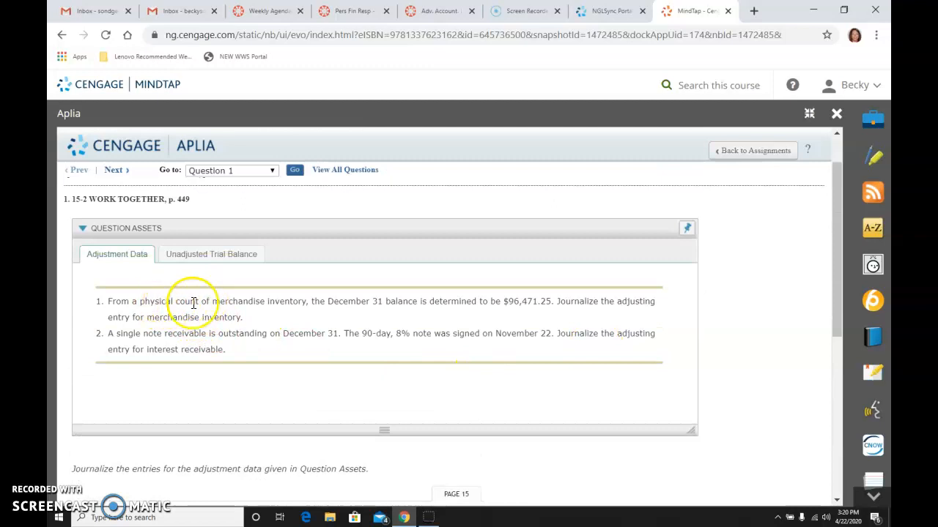
mouse_move(355, 323)
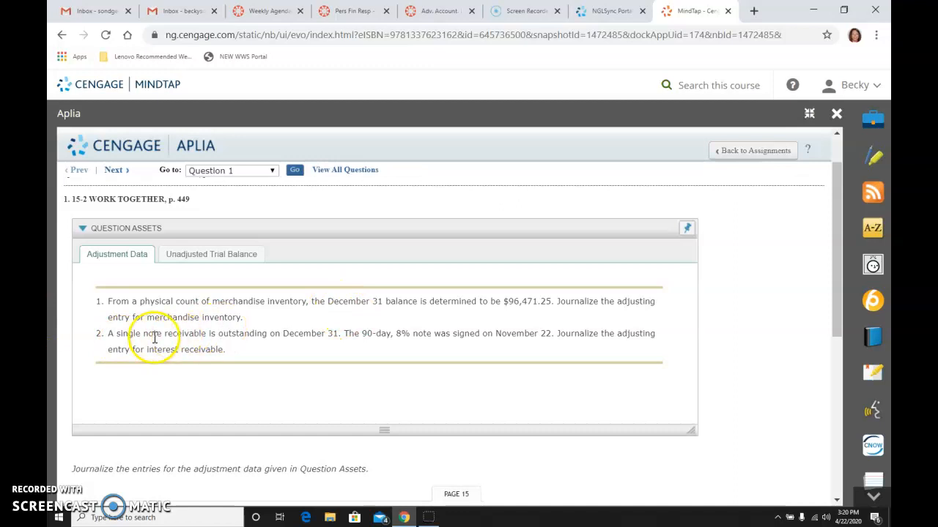
mouse_move(208, 337)
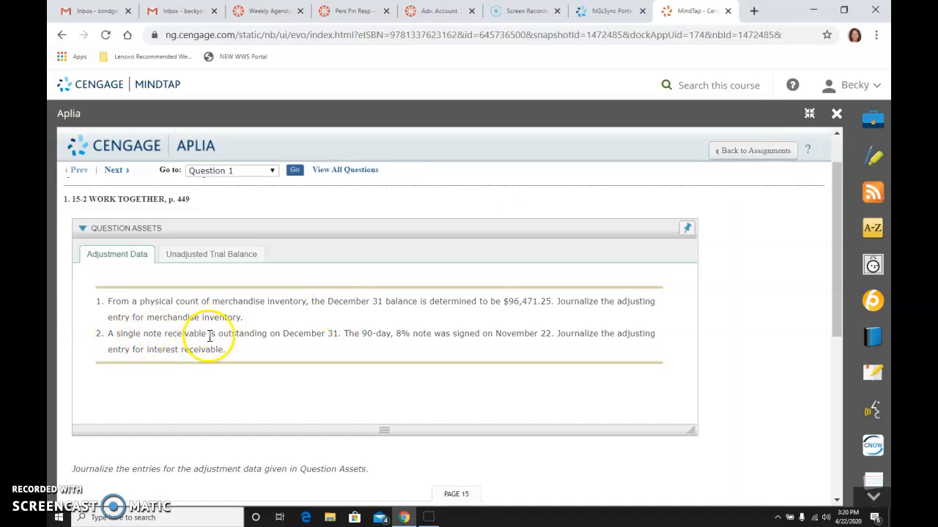
mouse_move(340, 335)
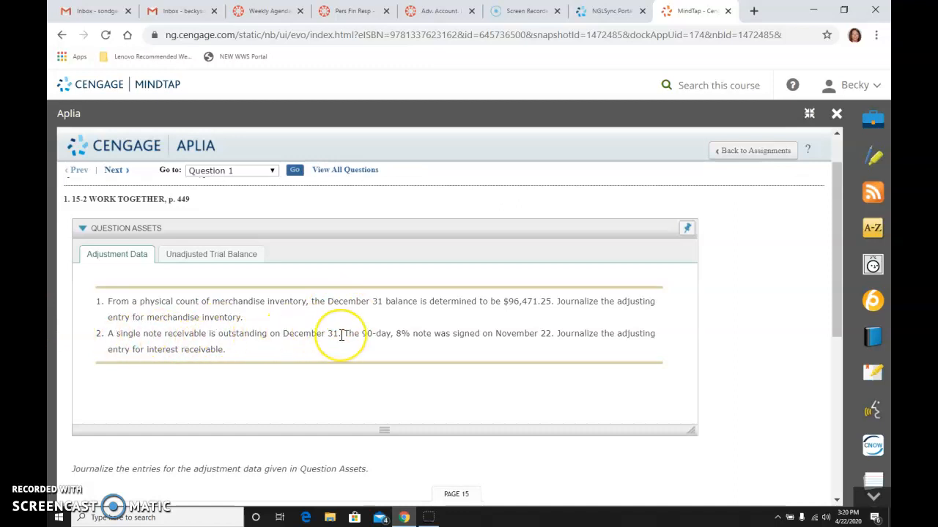
mouse_move(372, 336)
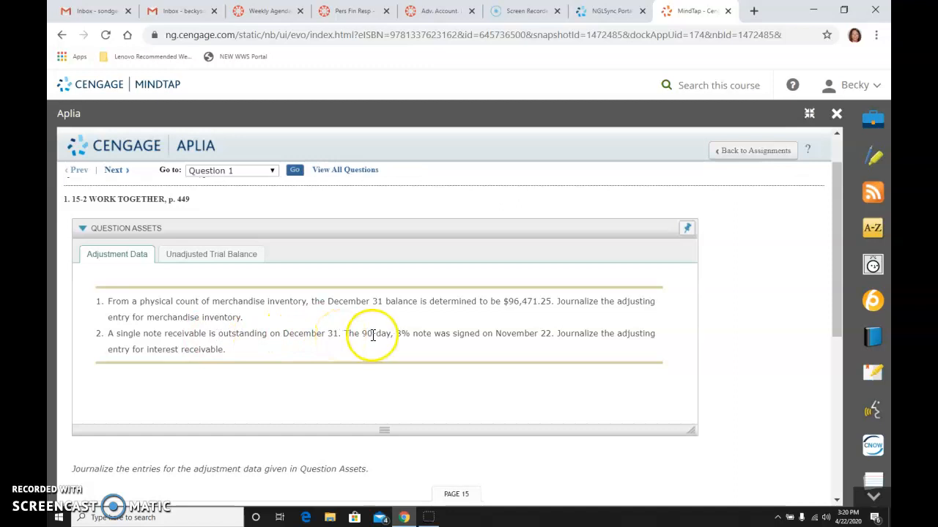
mouse_move(469, 335)
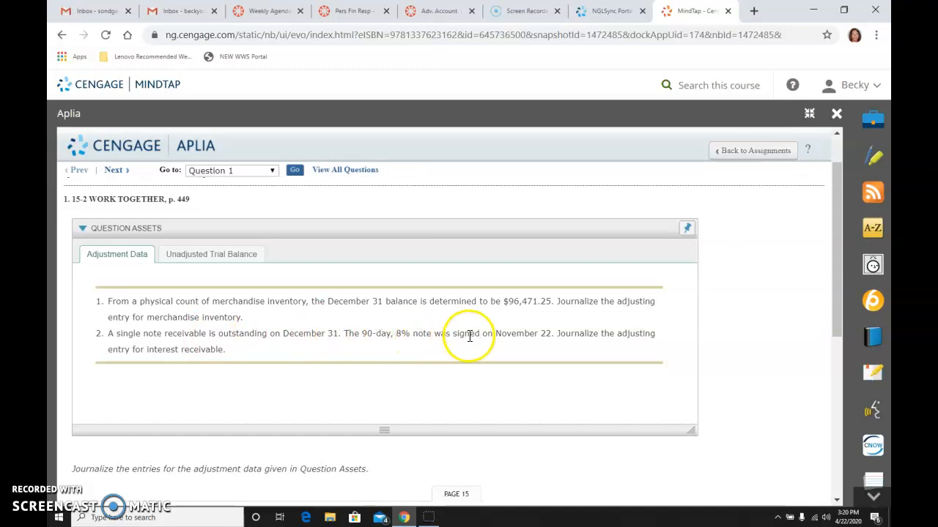
mouse_move(656, 331)
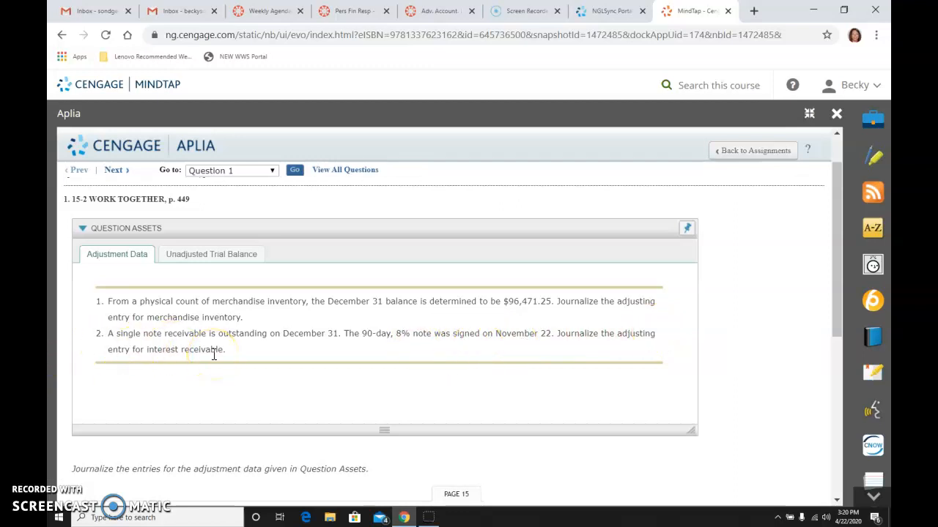
mouse_move(220, 256)
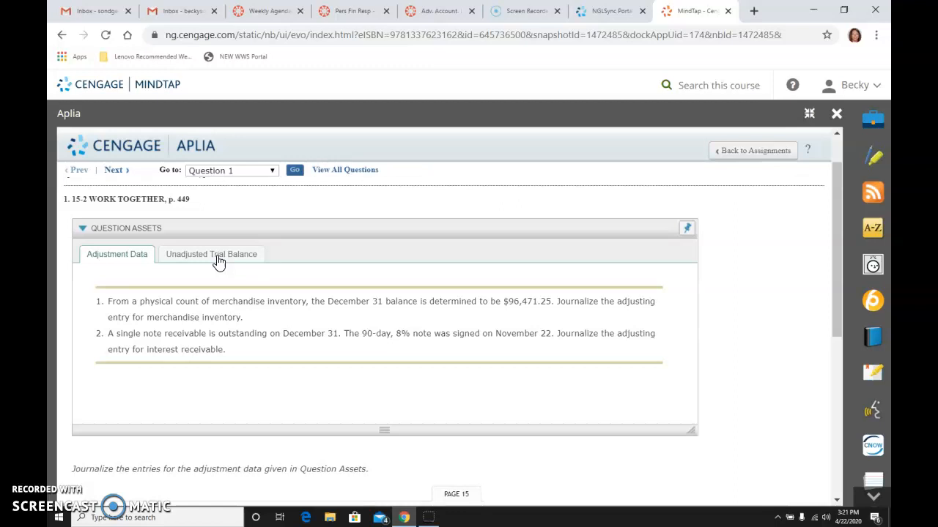
left_click(211, 255)
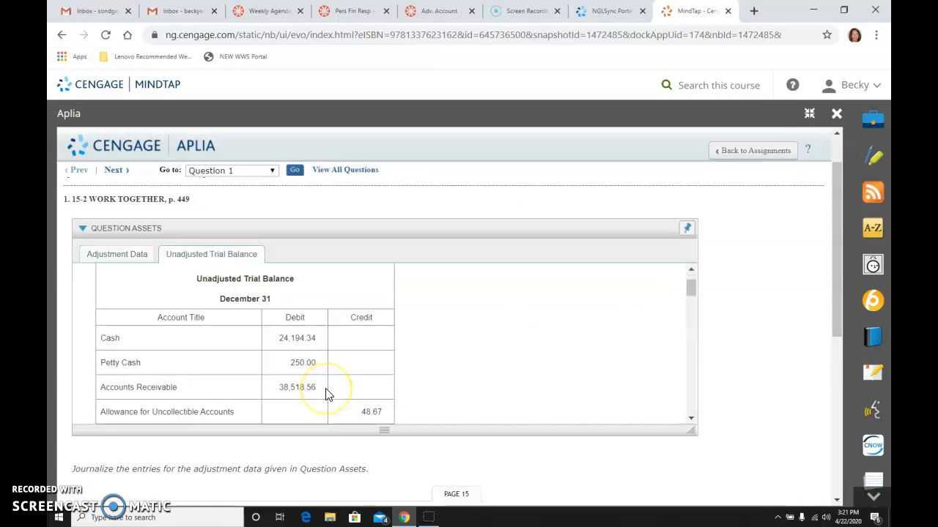
scroll("down", 3)
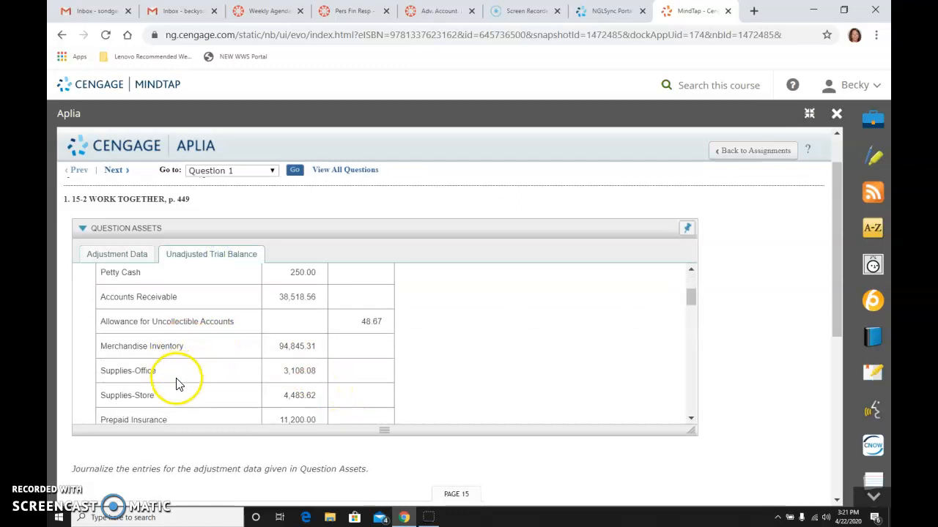
scroll("down", 3)
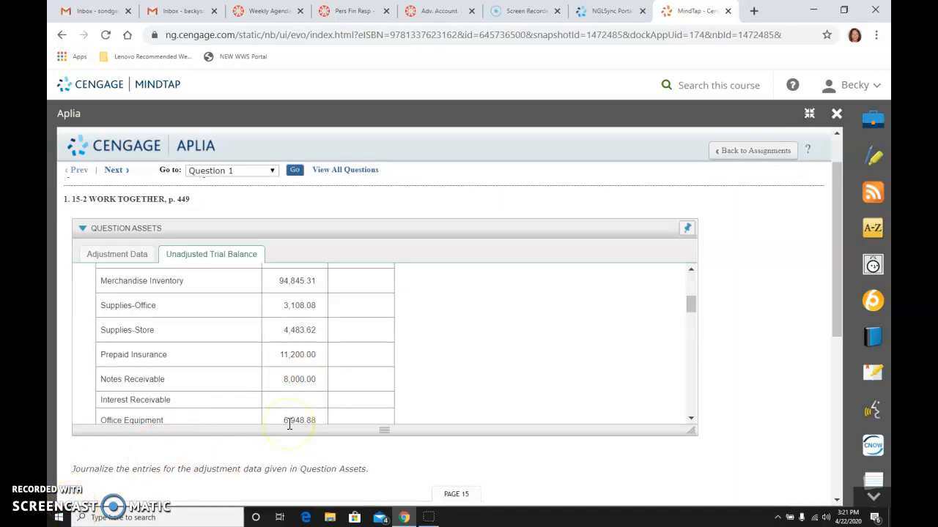
mouse_move(111, 284)
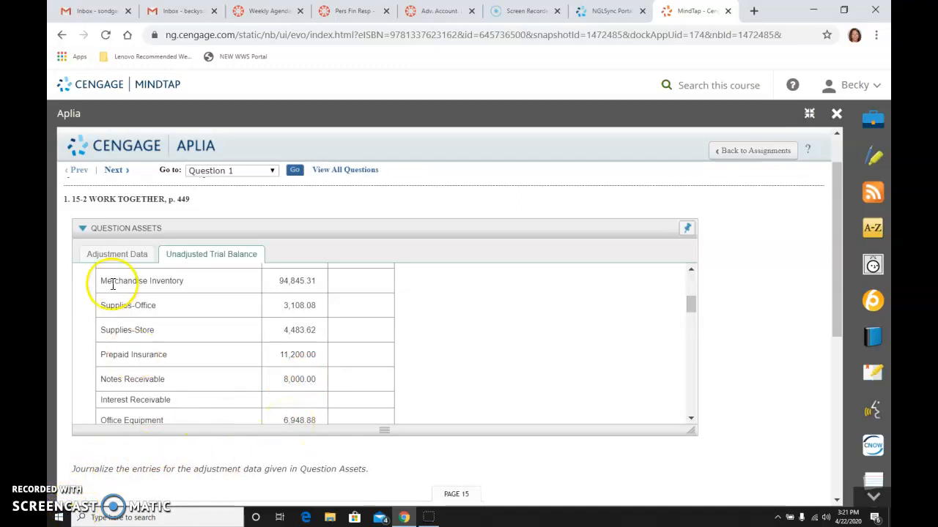
left_click(118, 255)
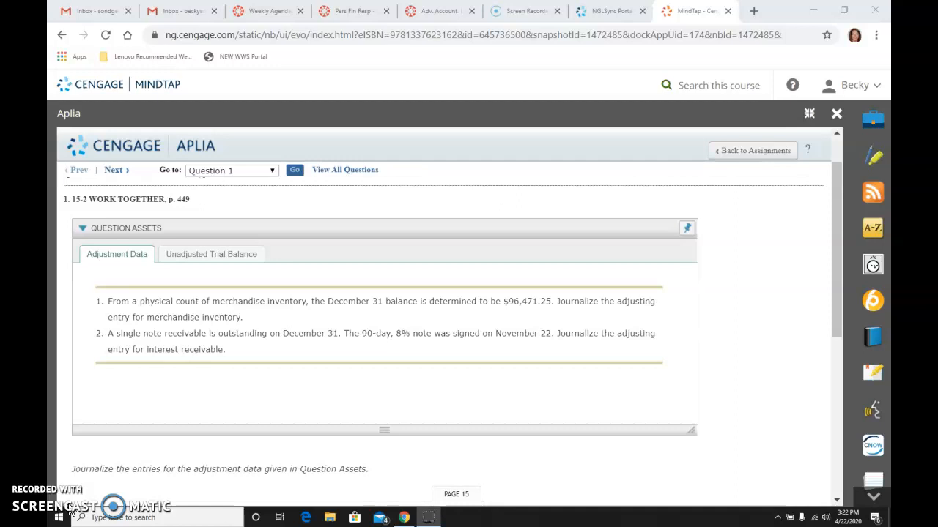
mouse_move(540, 356)
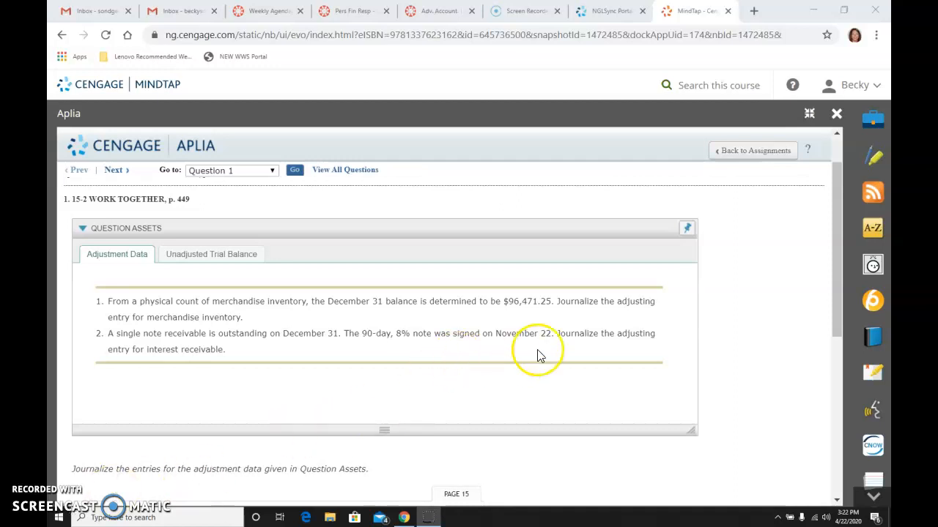
mouse_move(498, 336)
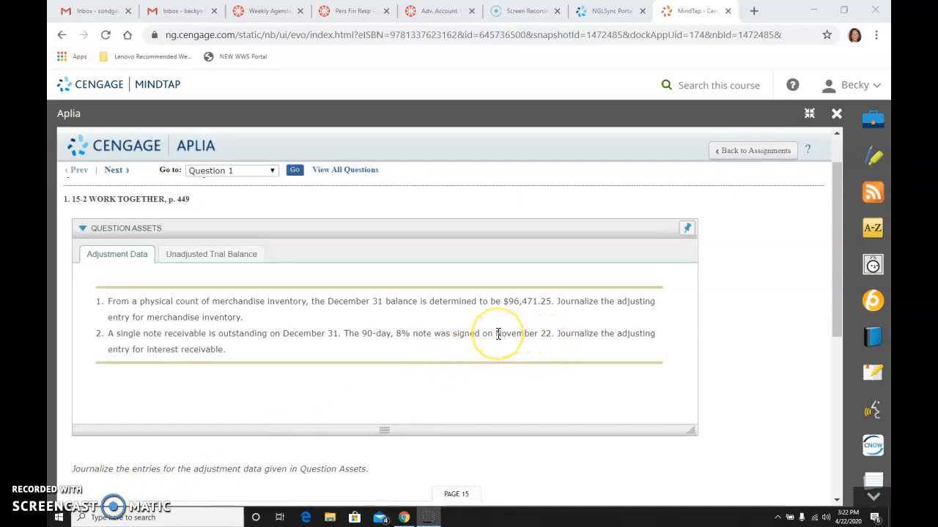
mouse_move(504, 388)
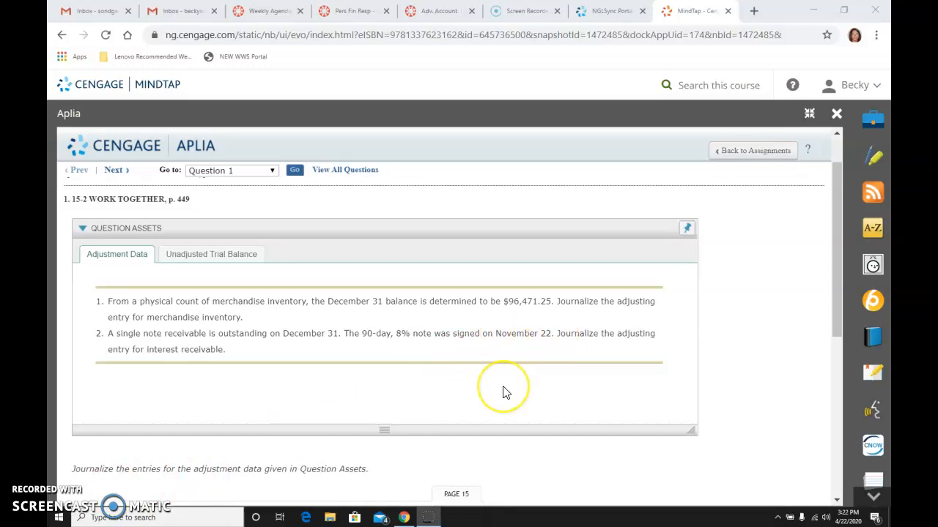
scroll("down", 3)
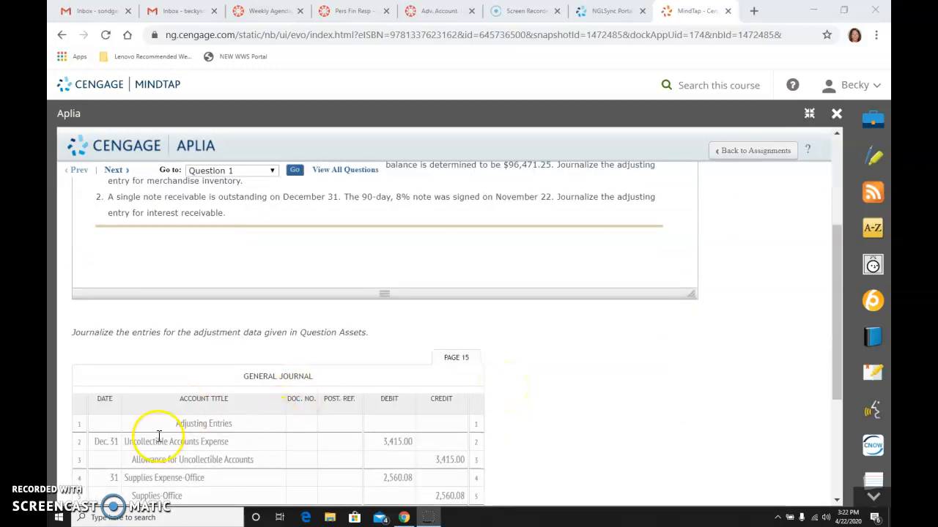
mouse_move(267, 417)
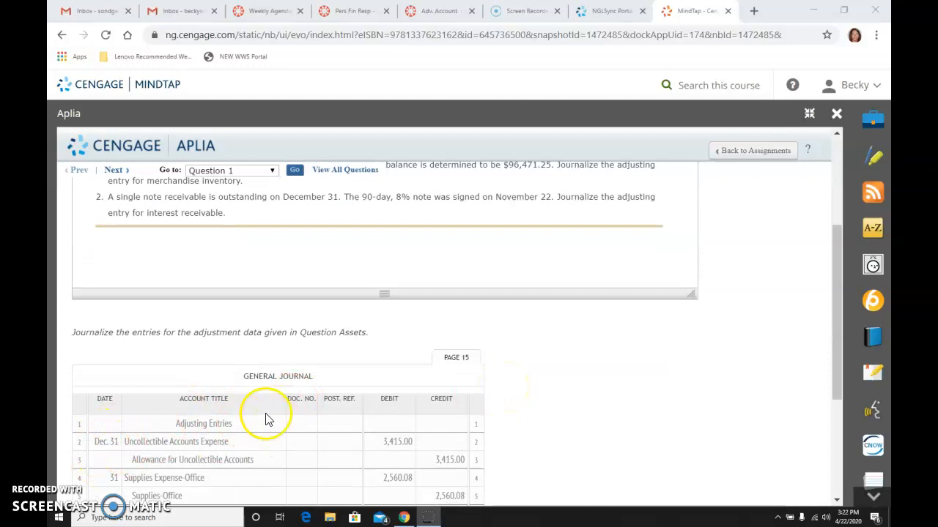
mouse_move(545, 202)
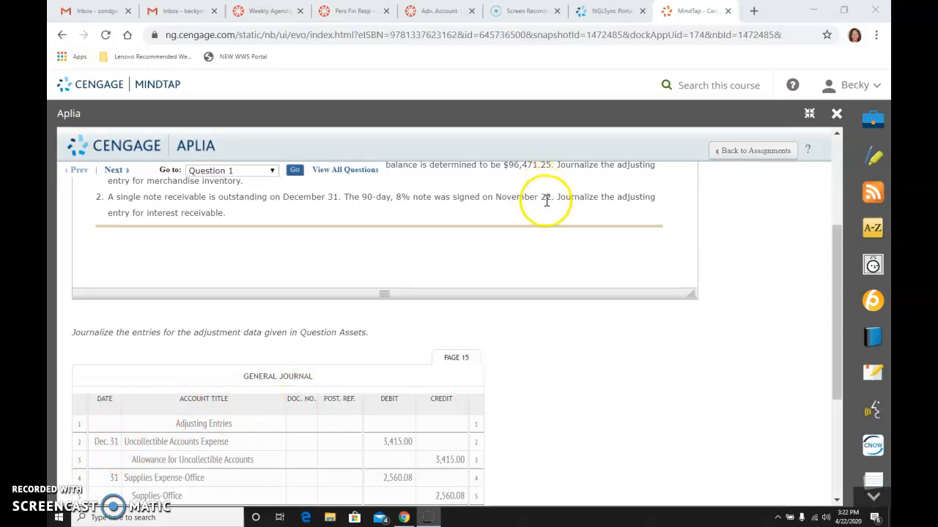
mouse_move(495, 264)
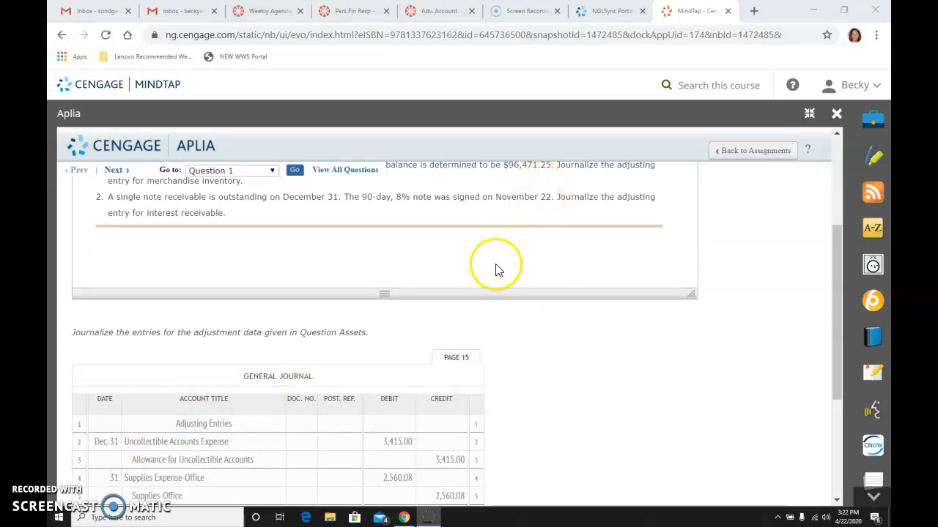
mouse_move(498, 269)
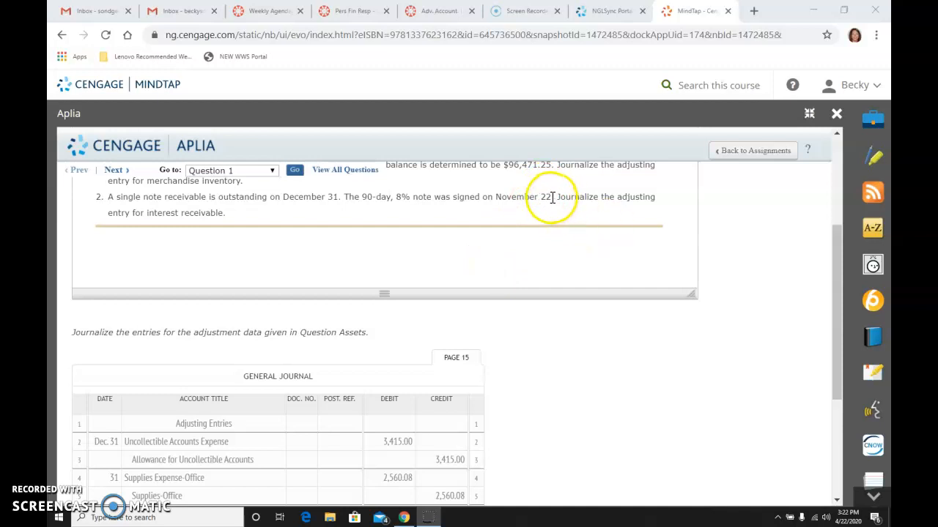
mouse_move(509, 196)
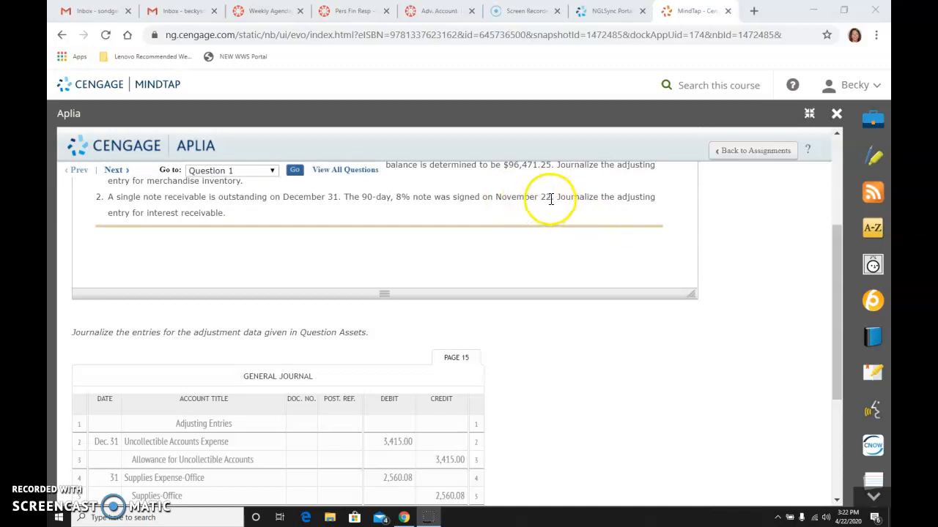
mouse_move(554, 231)
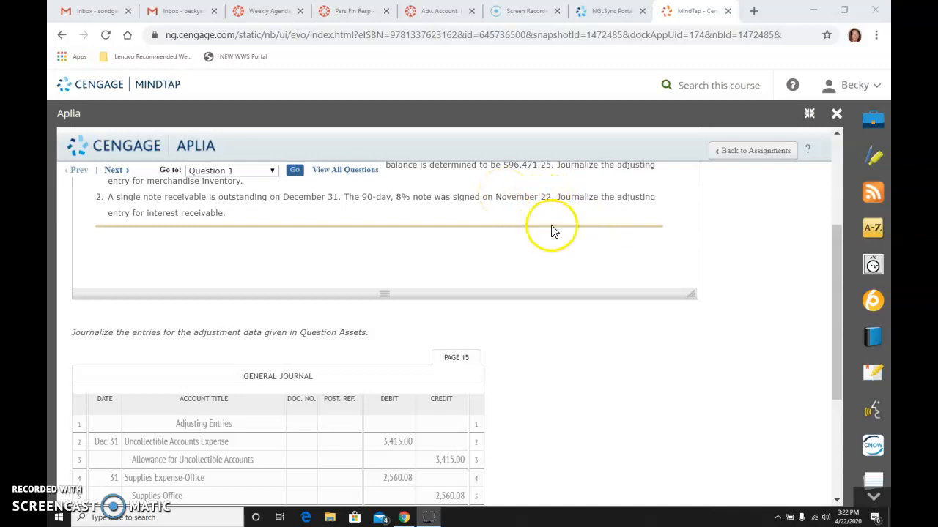
mouse_move(602, 240)
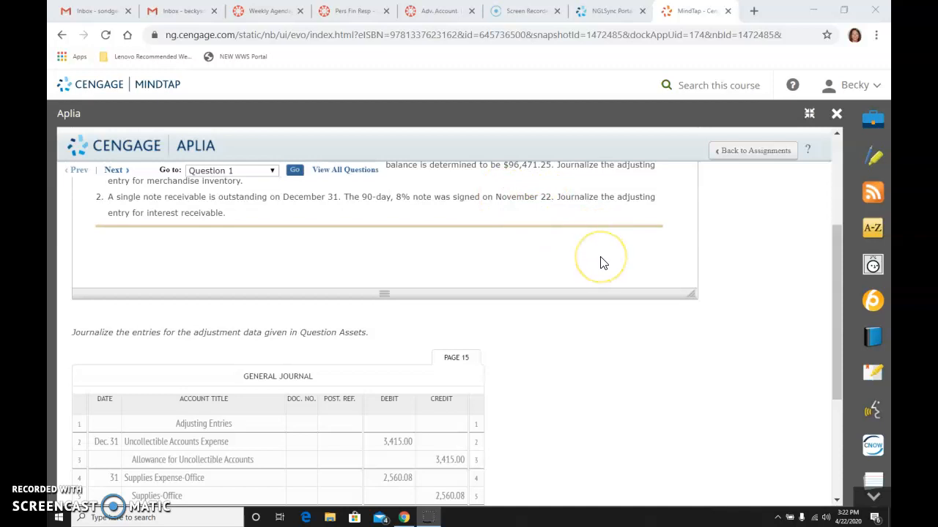
mouse_move(602, 261)
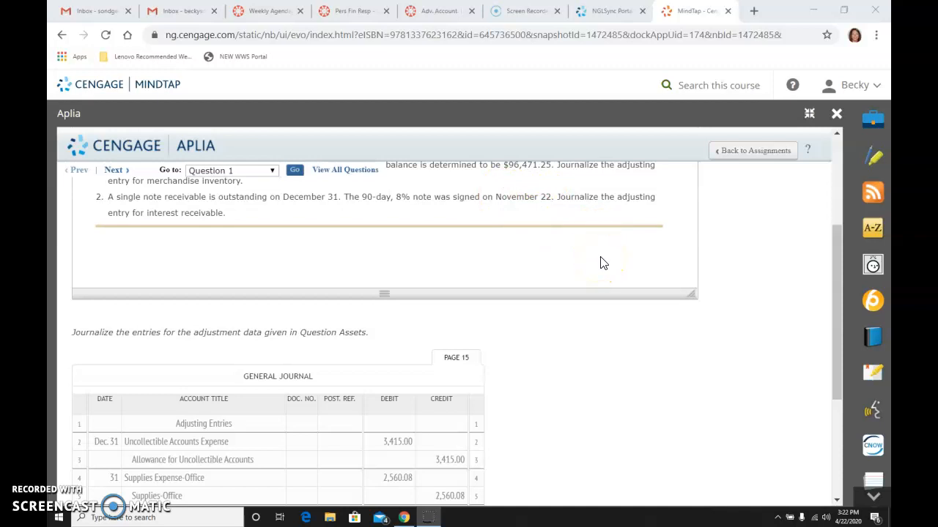
mouse_move(504, 246)
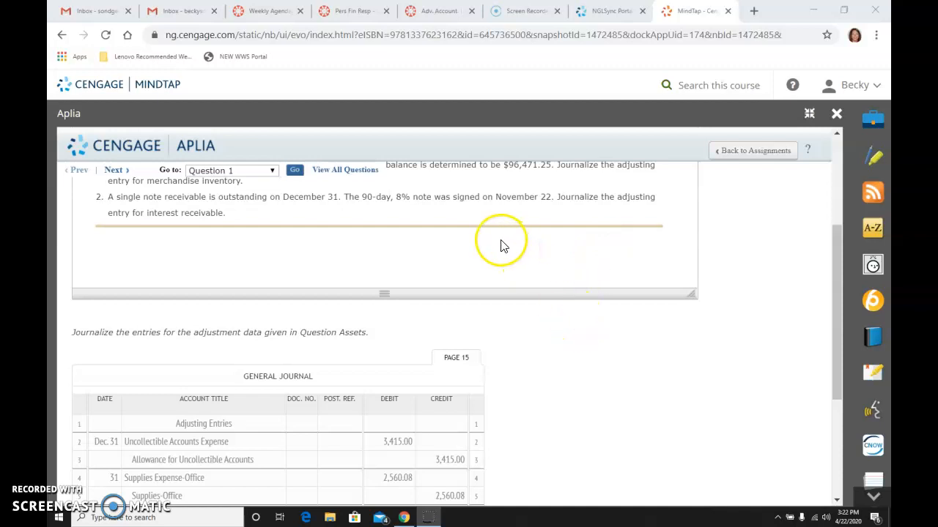
mouse_move(535, 211)
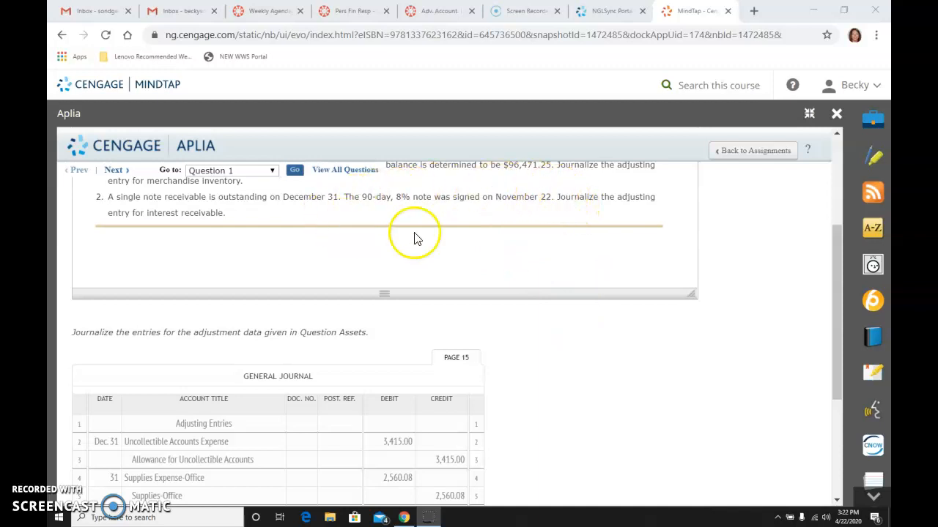
mouse_move(407, 188)
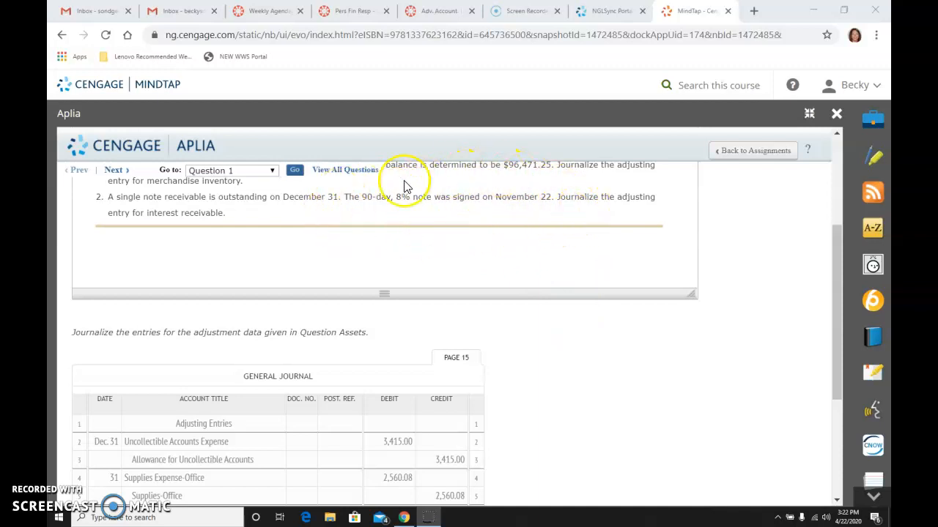
mouse_move(409, 208)
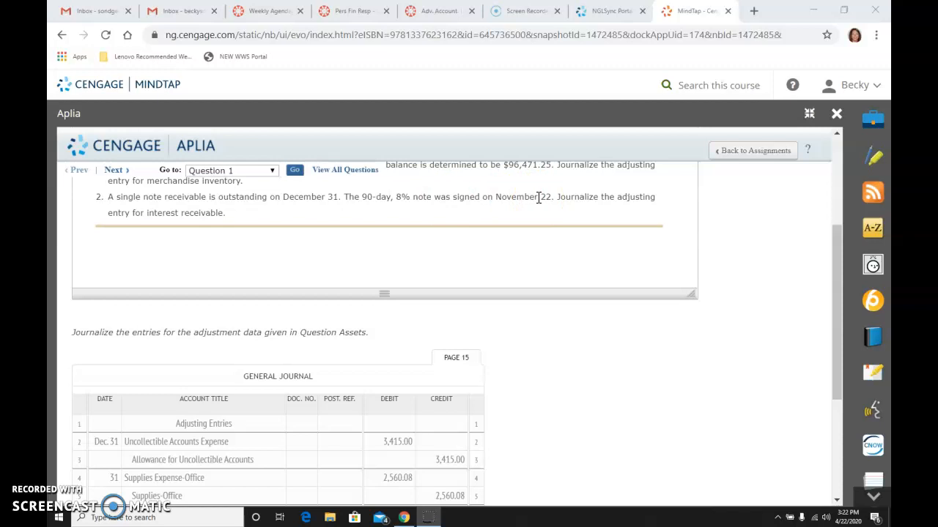
scroll("down", 3)
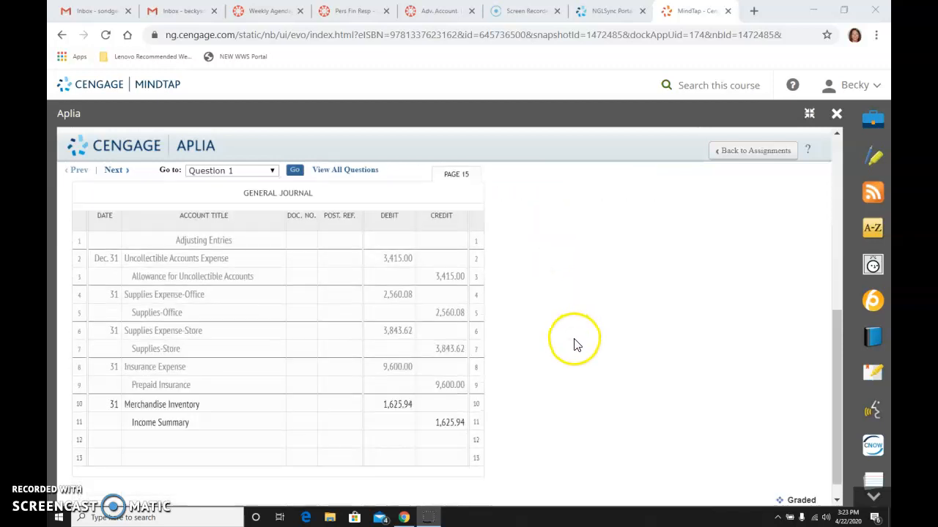
Record a December 31 debit of 69.33 to Interest Receivable on line 12
scroll("up", 3)
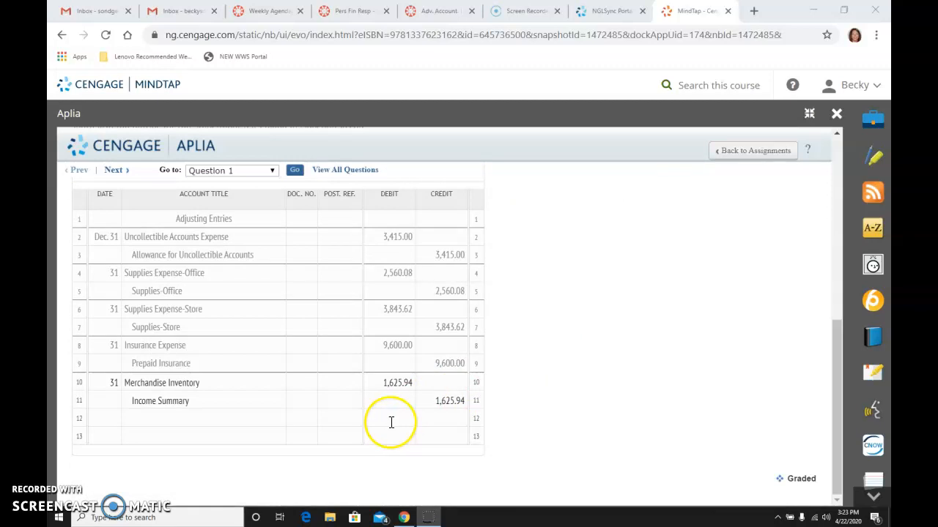
left_click(390, 419)
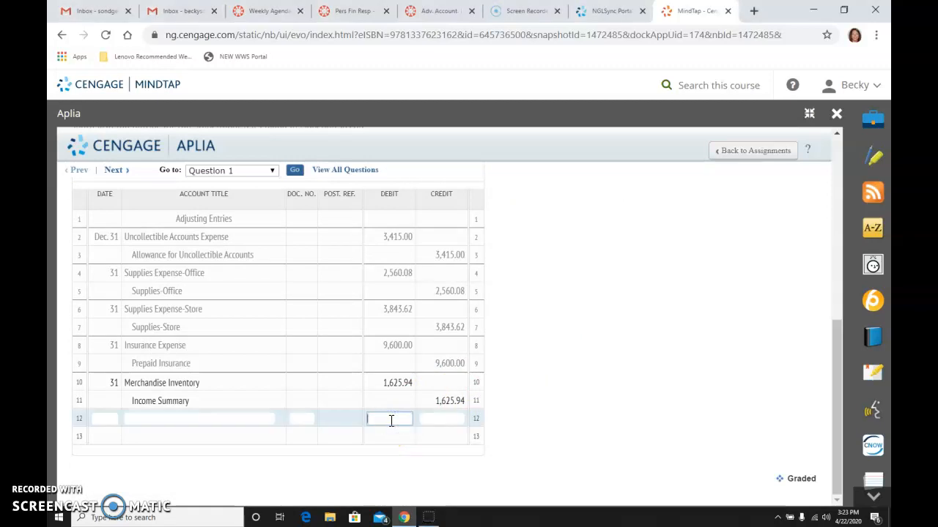
type("69.33")
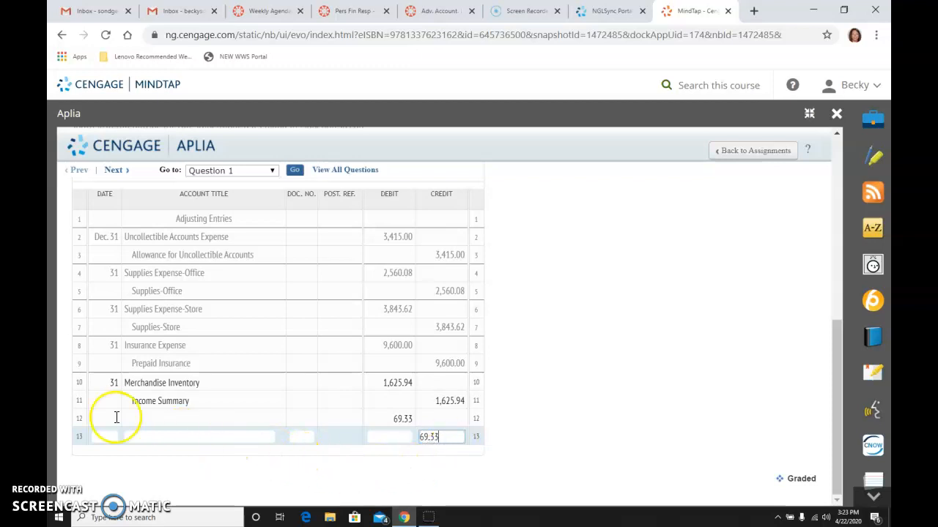
type("31")
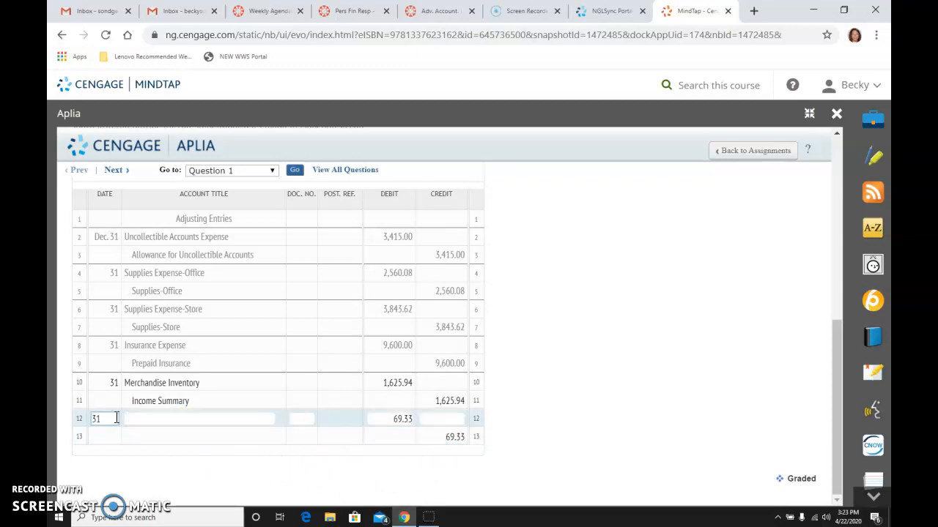
left_click(198, 419)
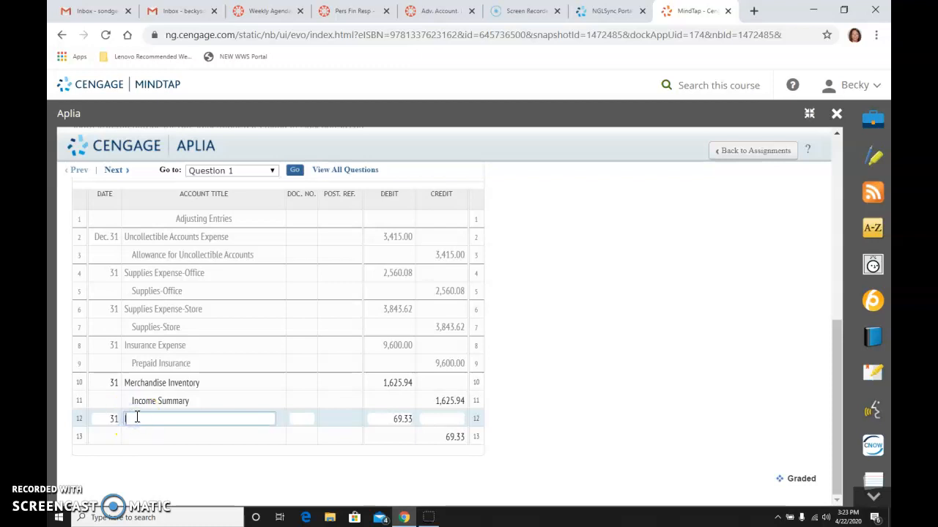
type("Interest Receivabl")
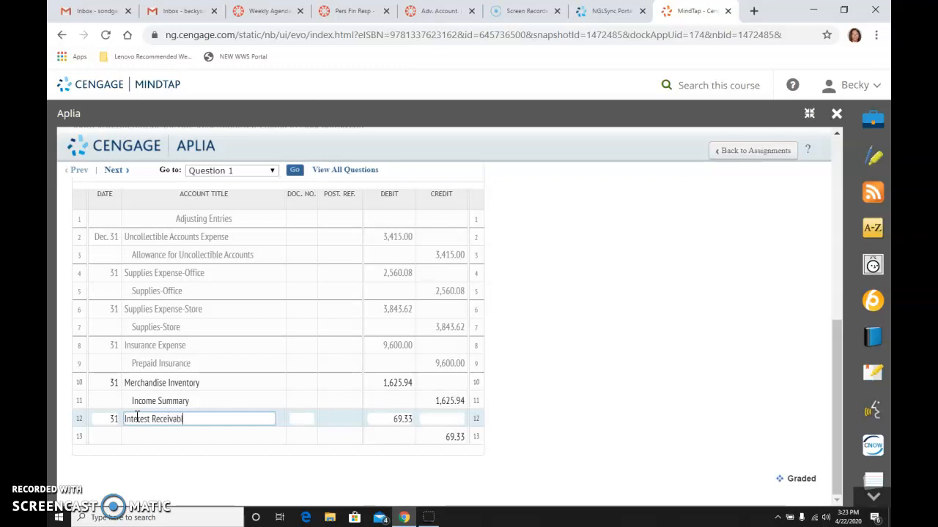
left_click(178, 436)
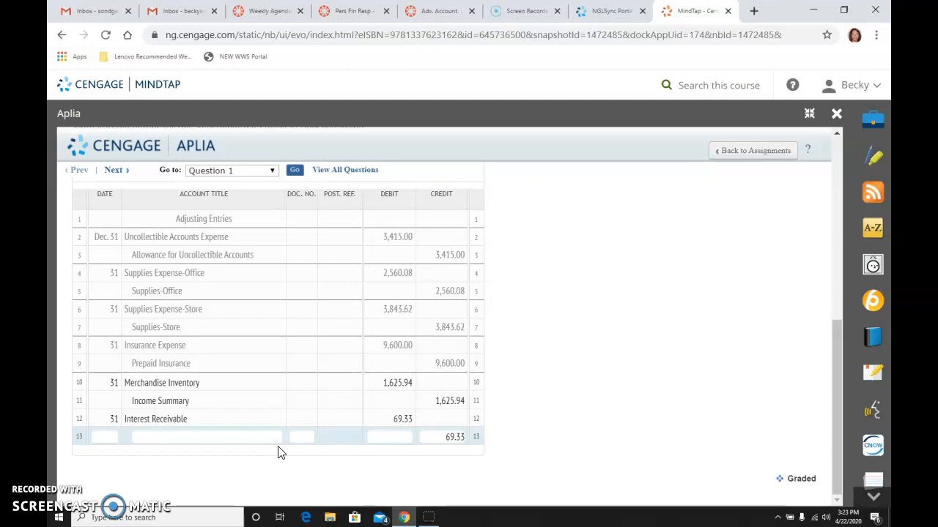
Credit Interest Income on line 13 to complete the interest accrual
left_click(208, 437)
type("Interest")
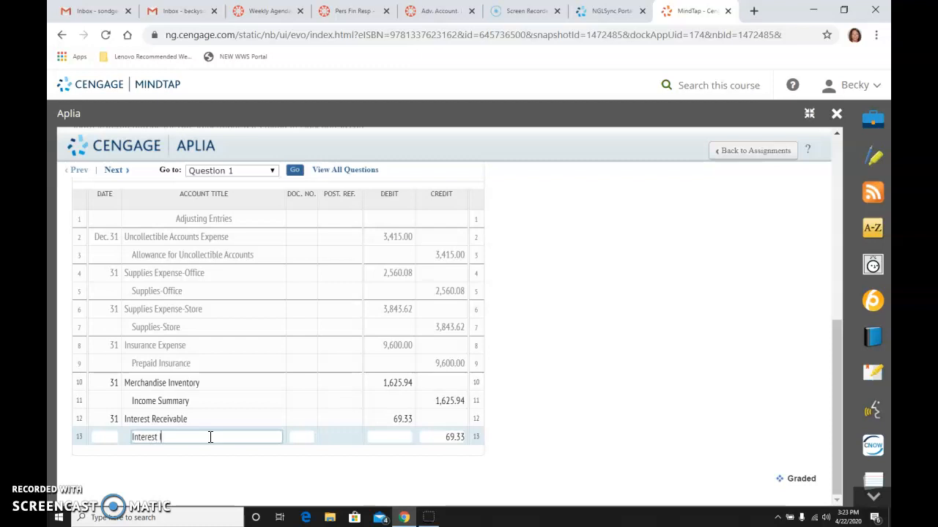
type("Income")
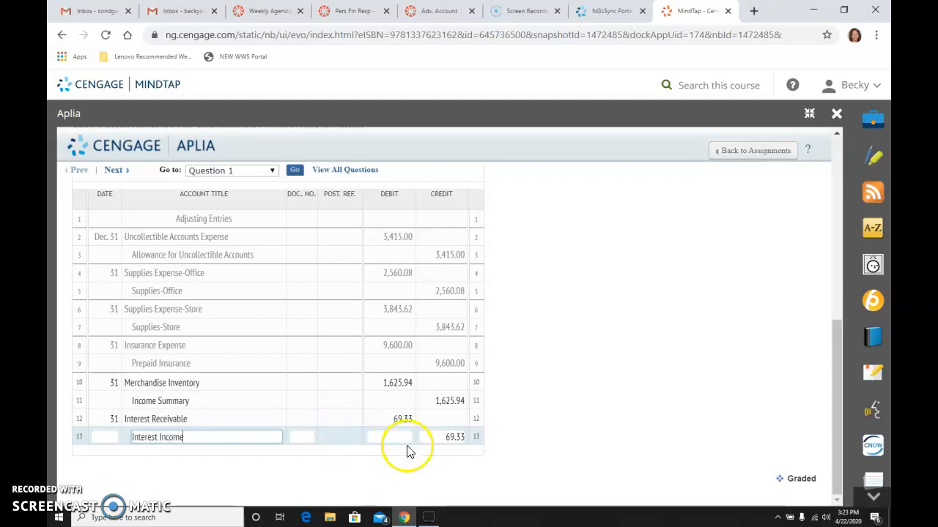
left_click(440, 437)
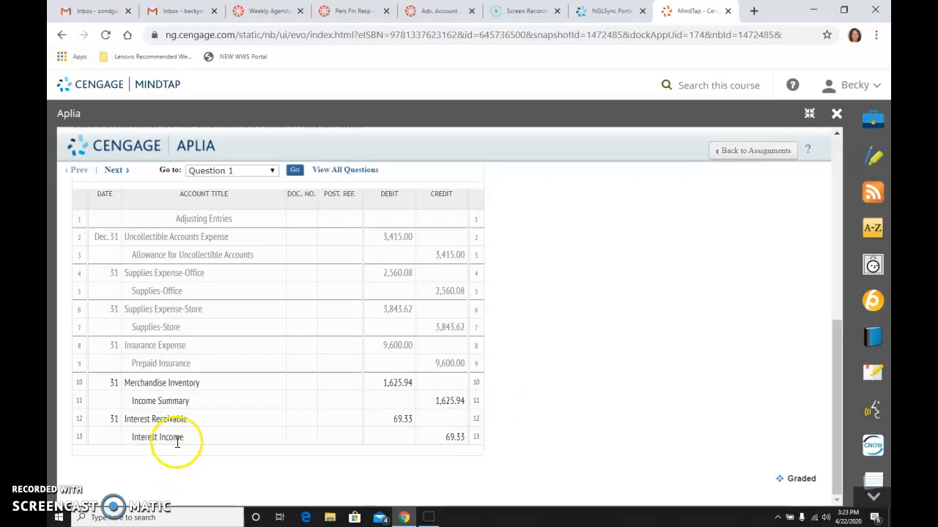
mouse_move(509, 432)
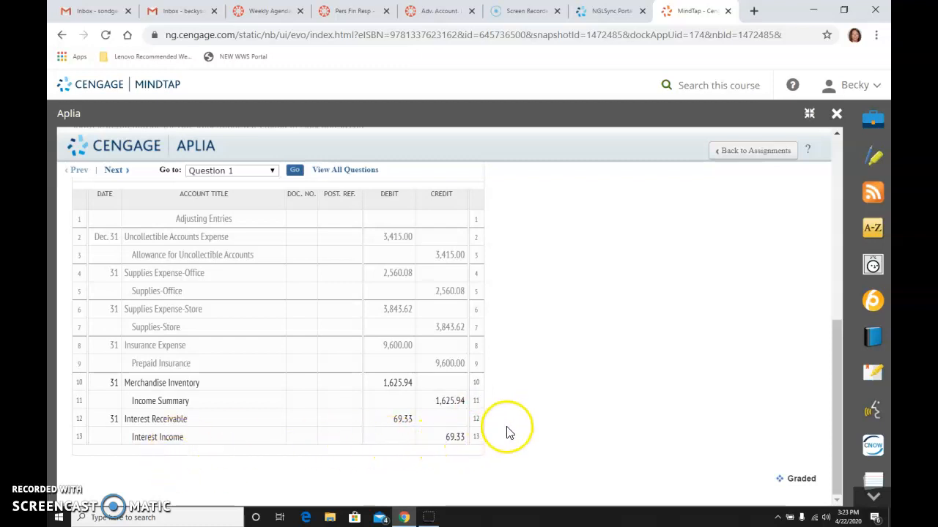